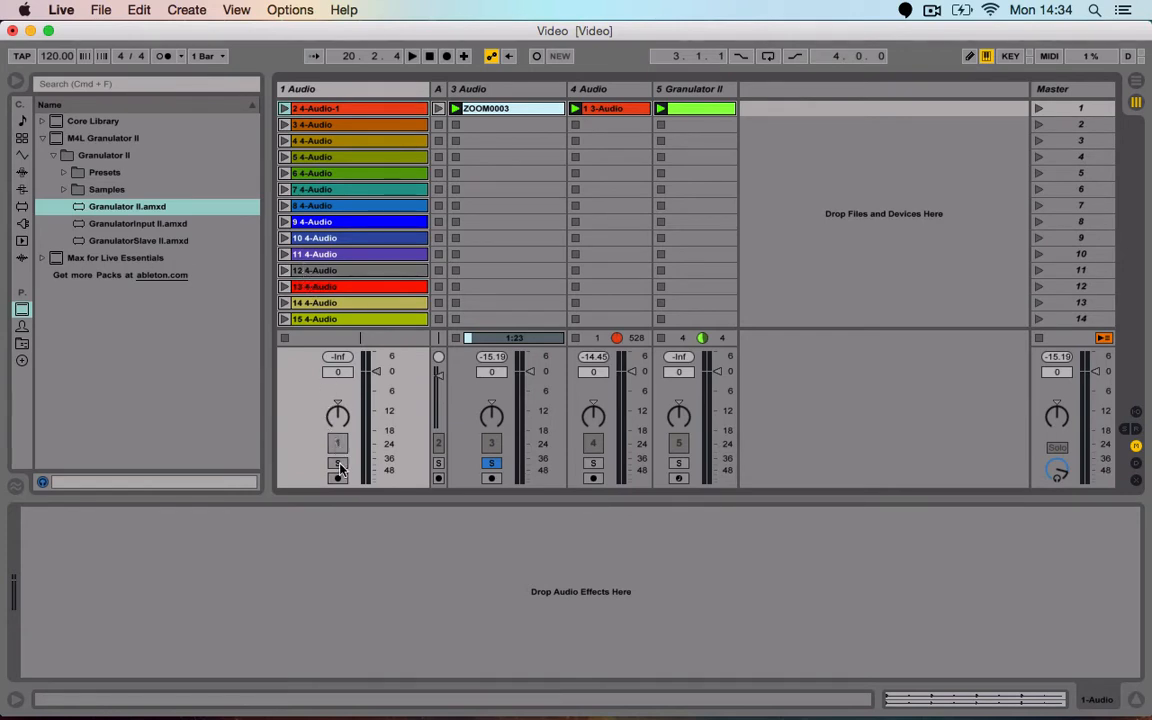
Audition clips on the 1 Audio track and remove that track from the set
{"action": "left_click", "coordinate": [336, 462]}
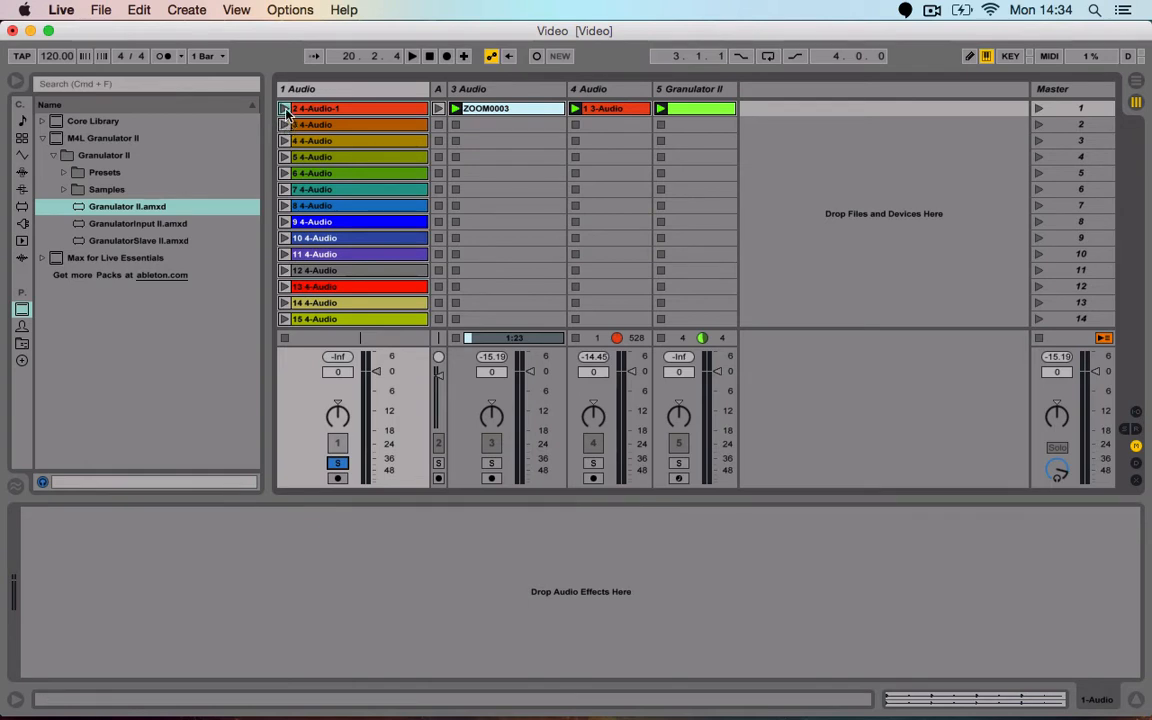
{"action": "left_click", "coordinate": [284, 124]}
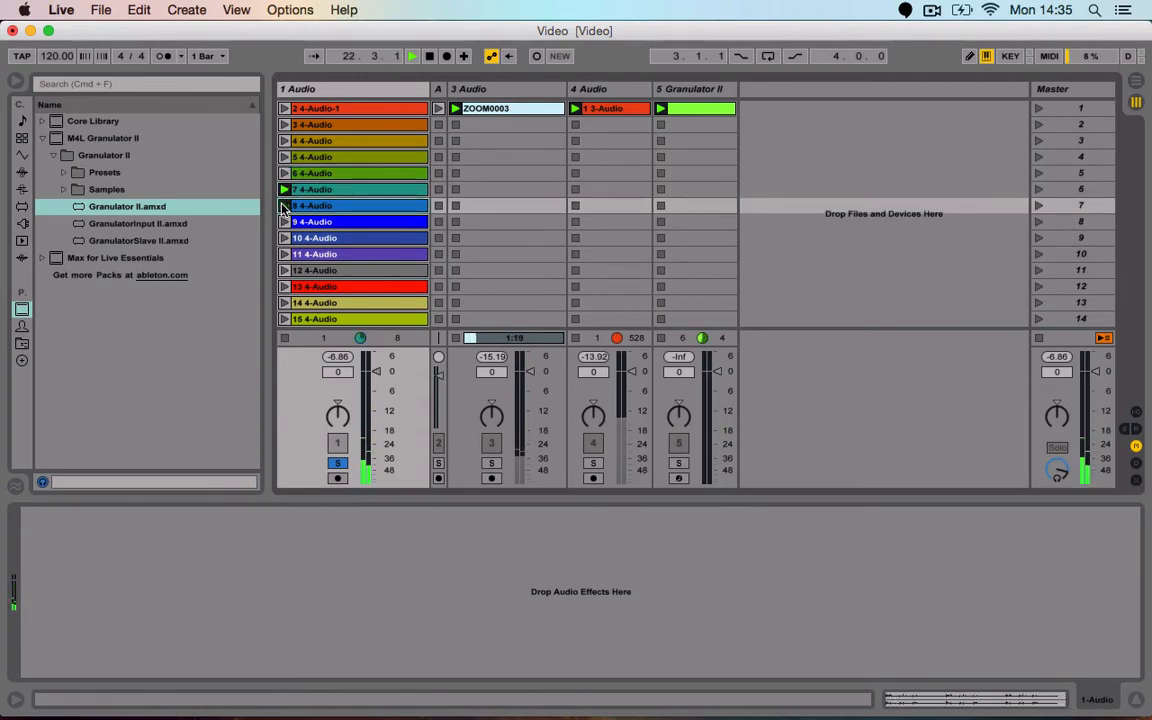
{"action": "left_click", "coordinate": [286, 220]}
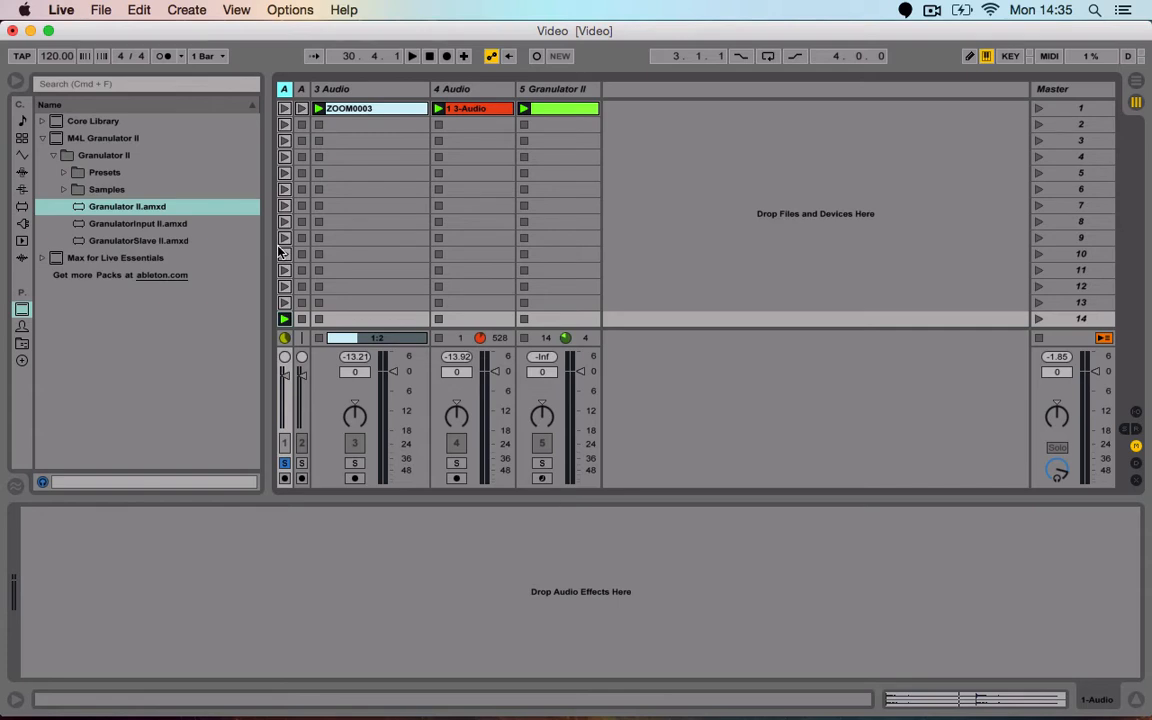
{"action": "mouse_move", "coordinate": [256, 246]}
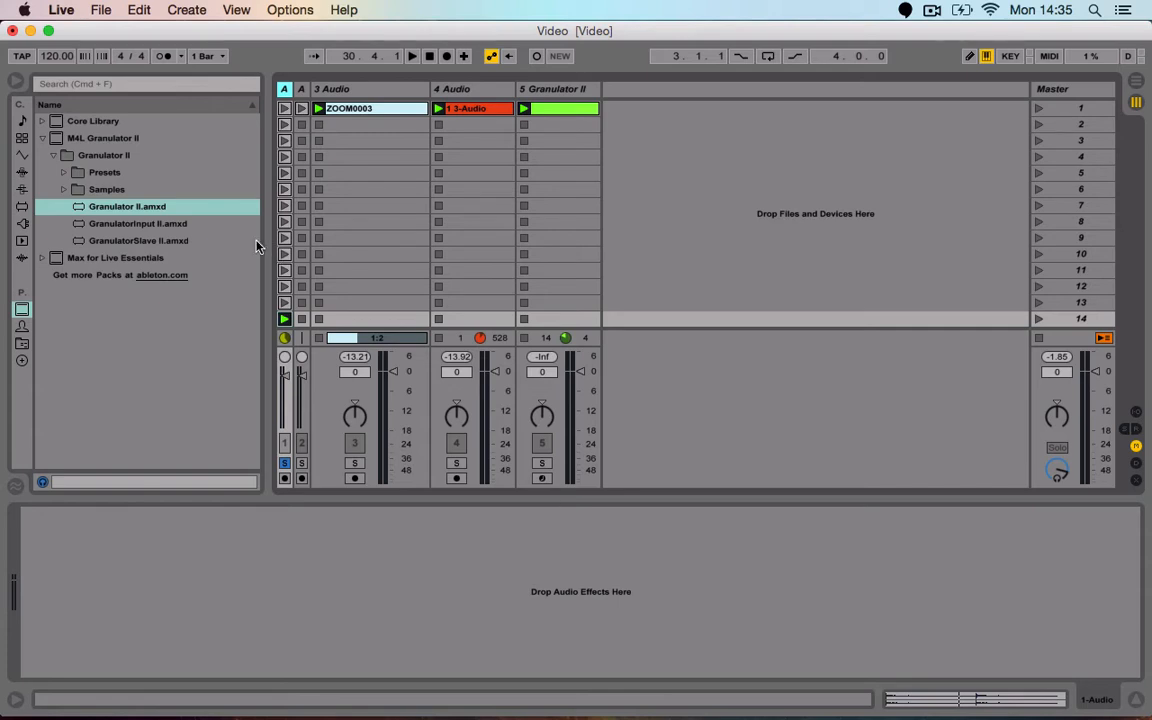
{"action": "mouse_move", "coordinate": [1128, 76]}
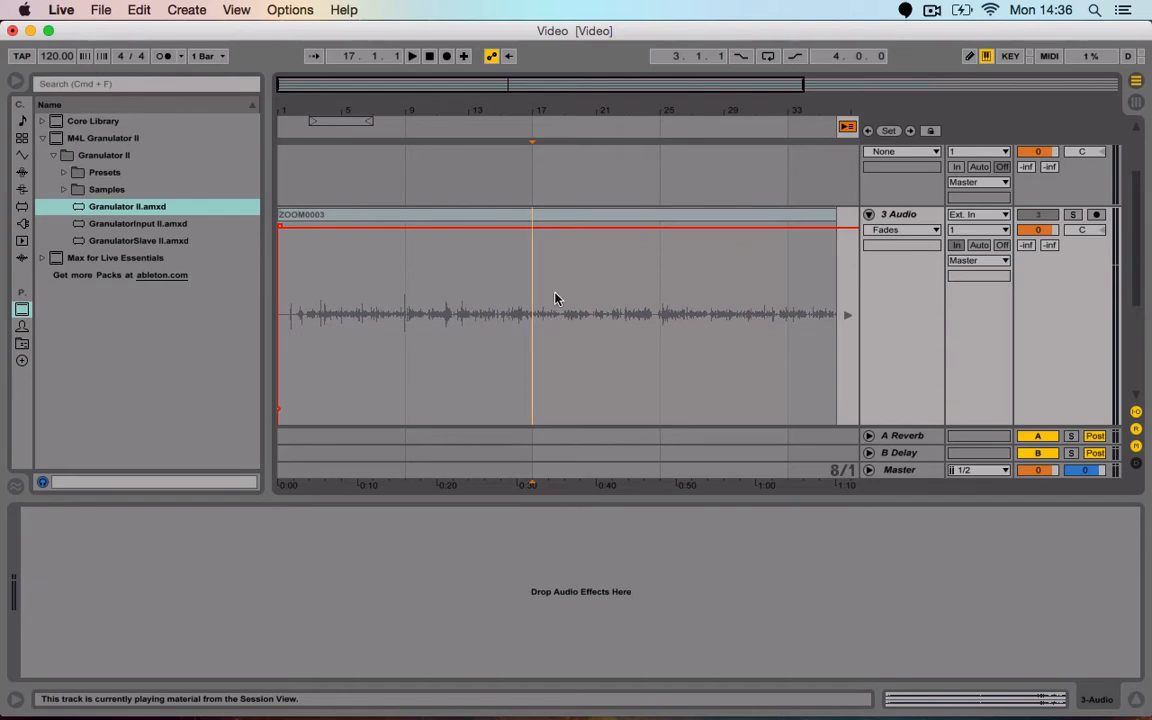
{"action": "mouse_move", "coordinate": [560, 312]}
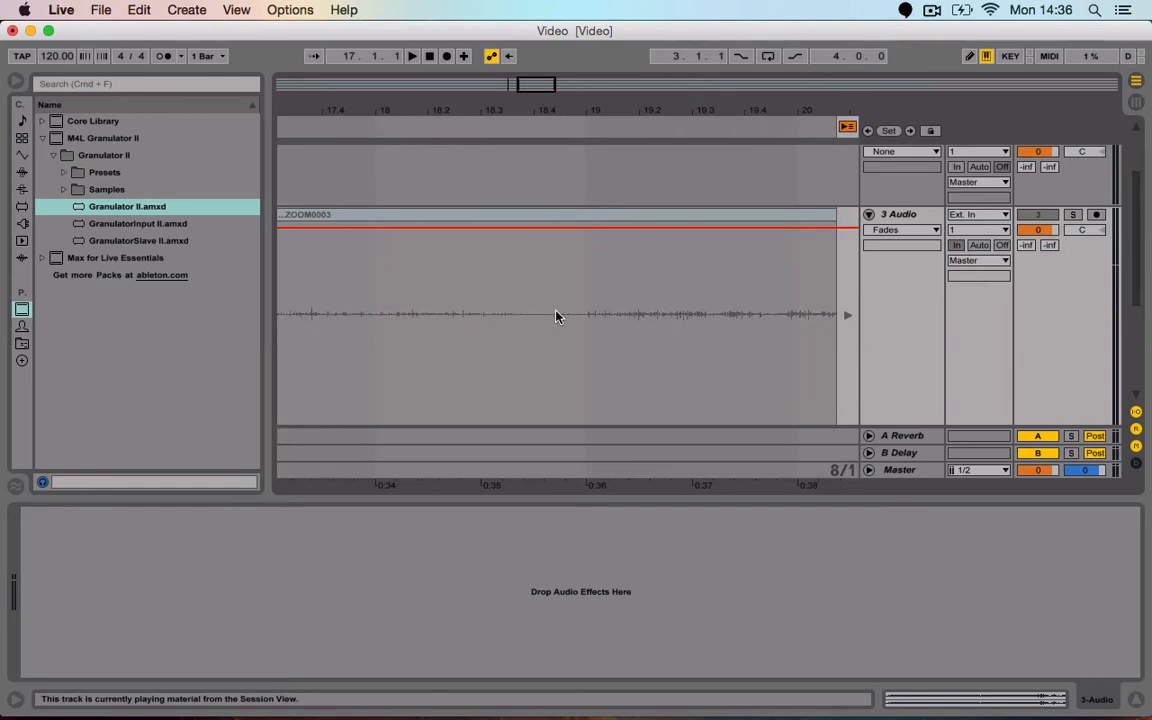
{"action": "mouse_move", "coordinate": [544, 308]}
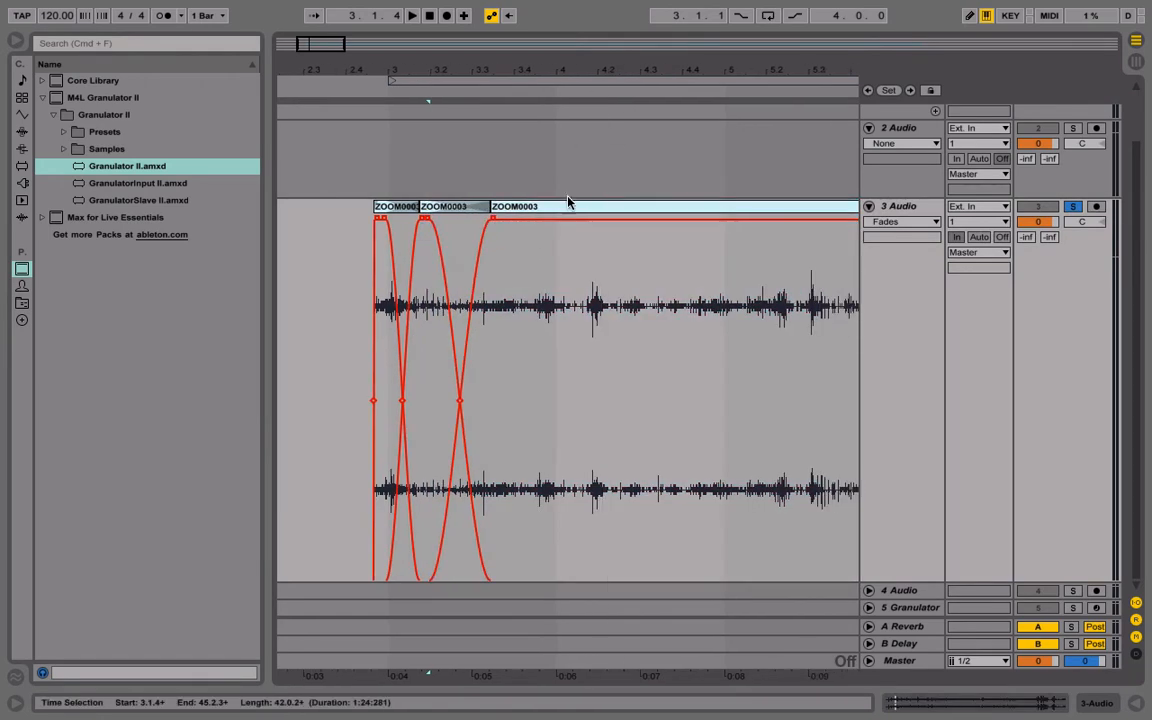
Consolidate the cut ZOOM0003 pieces into one clip, ZOOM0003-1, on 3 Audio
{"action": "right_click", "coordinate": [568, 300]}
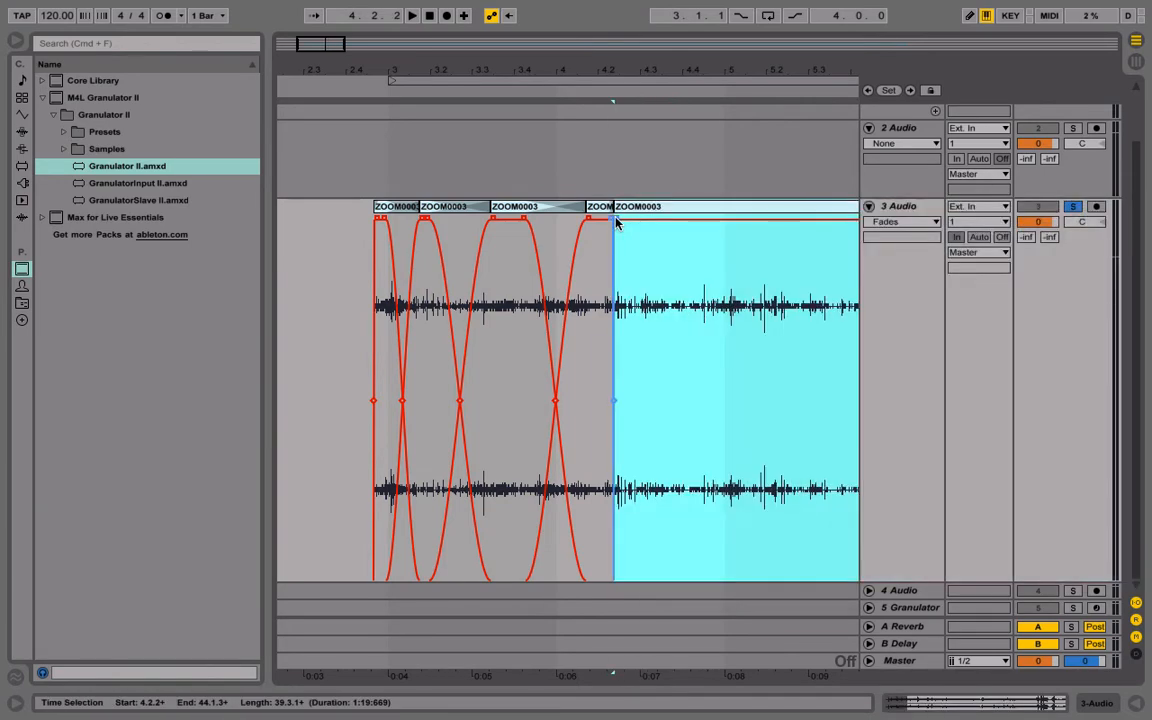
{"action": "left_click", "coordinate": [700, 224]}
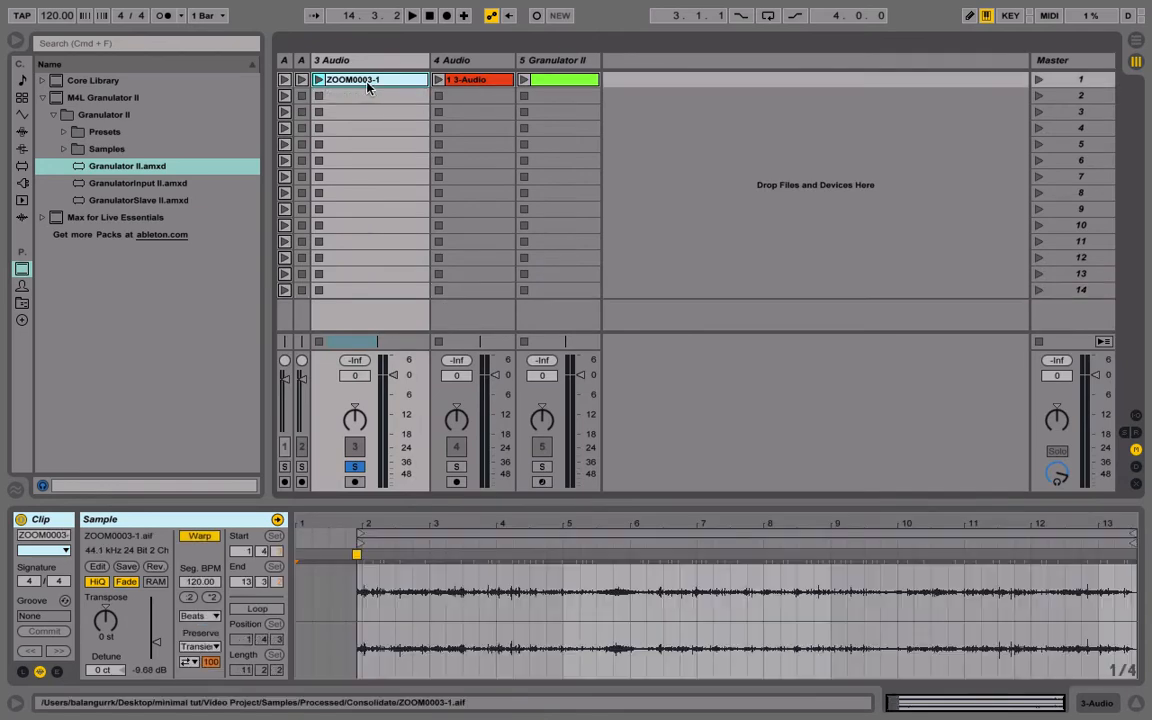
Load the consolidated ZOOM0003-1.aif sample into Granulator II's waveform display
{"action": "left_click", "coordinate": [552, 60]}
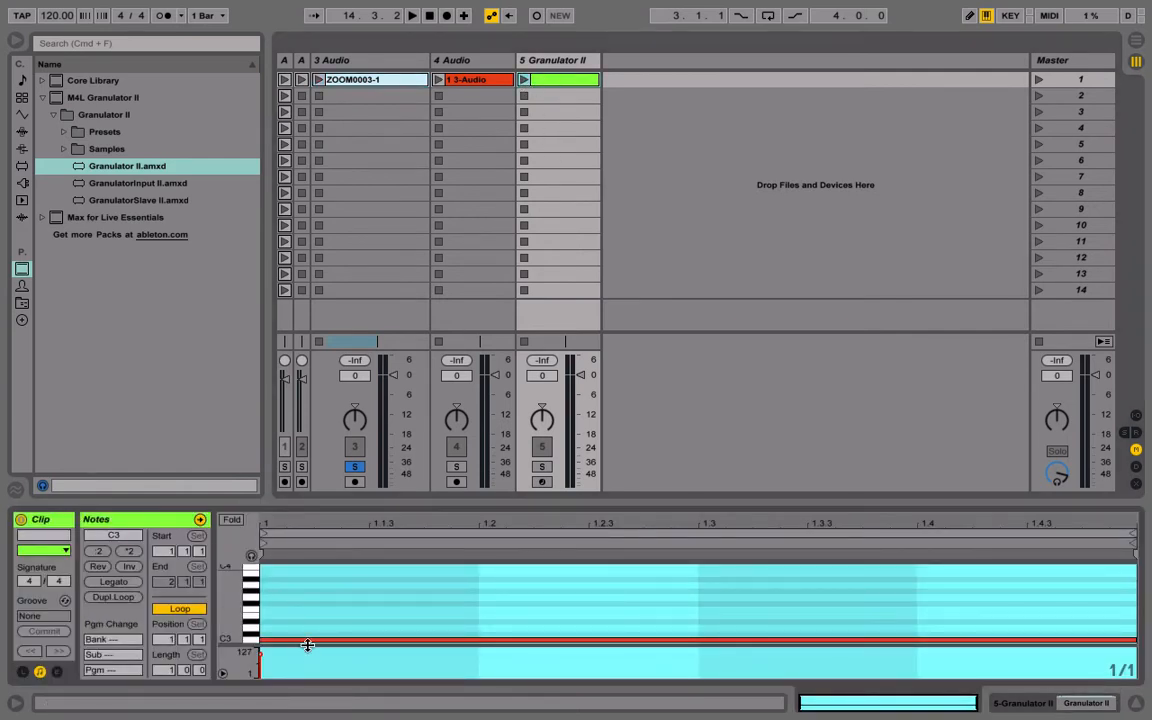
{"action": "left_click", "coordinate": [556, 60]}
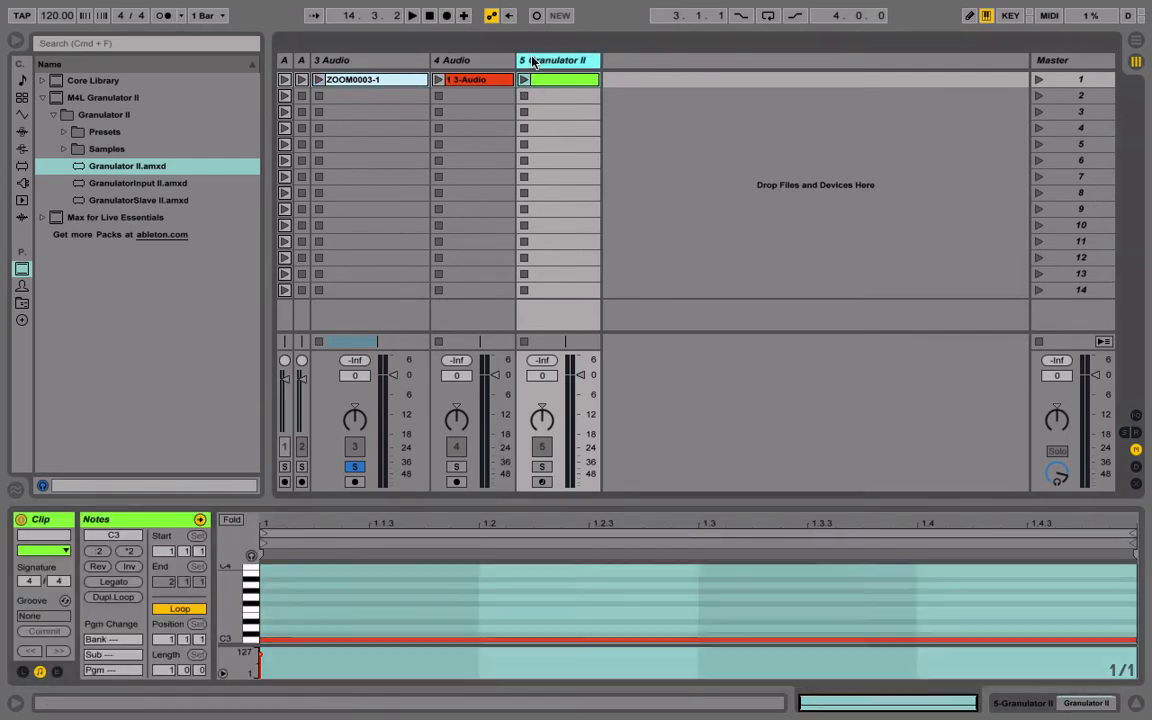
{"action": "left_click", "coordinate": [556, 60]}
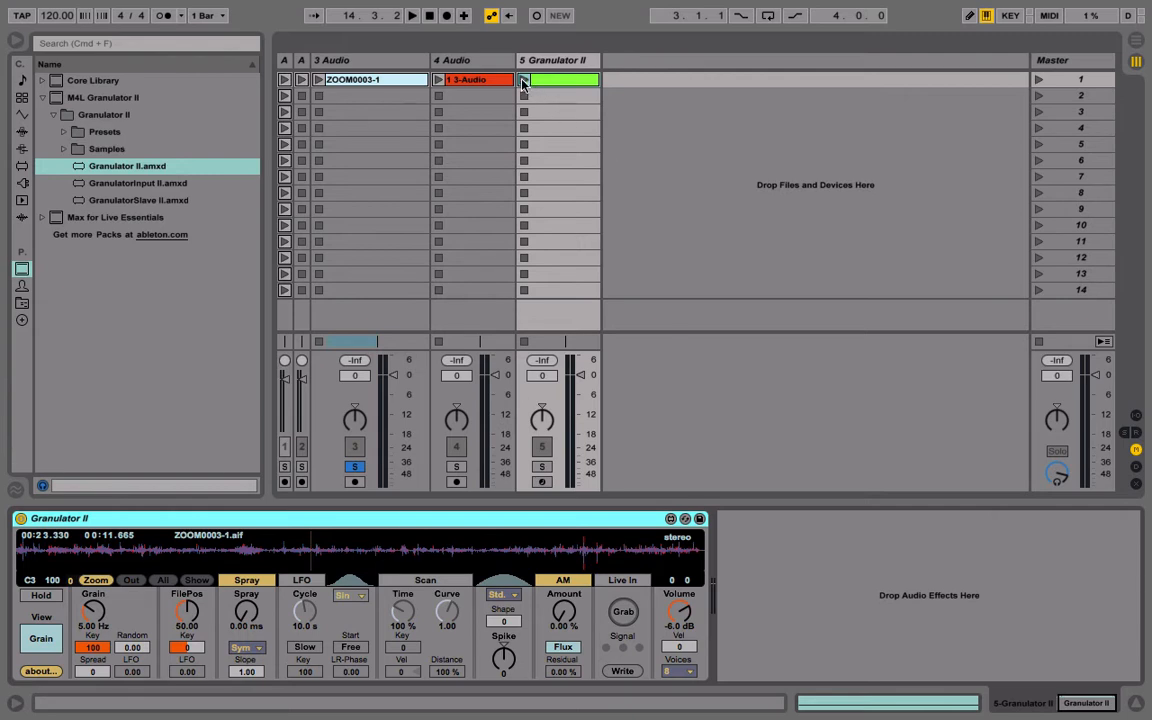
Play Granulator II and retune it to grain 20.5 Hz, file position 20.53, spray 253 ms
{"action": "left_click", "coordinate": [520, 80]}
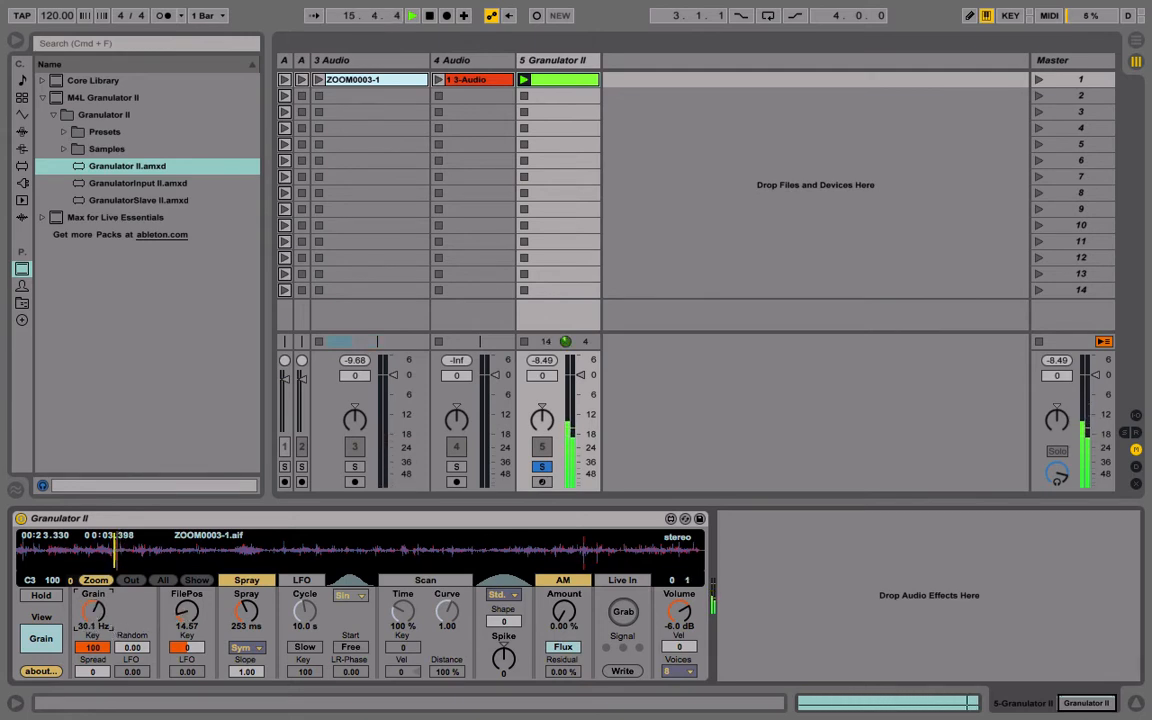
{"action": "left_click_drag", "start_coordinate": [92, 612], "coordinate": [92, 624]}
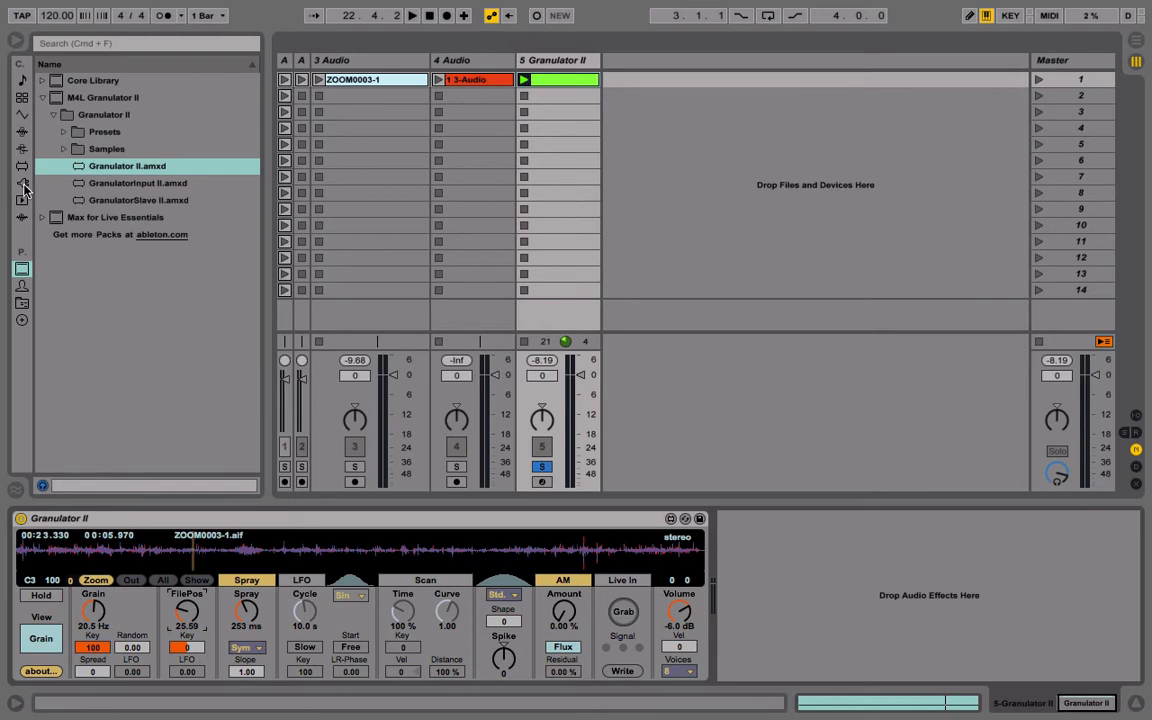
{"action": "left_click", "coordinate": [16, 184]}
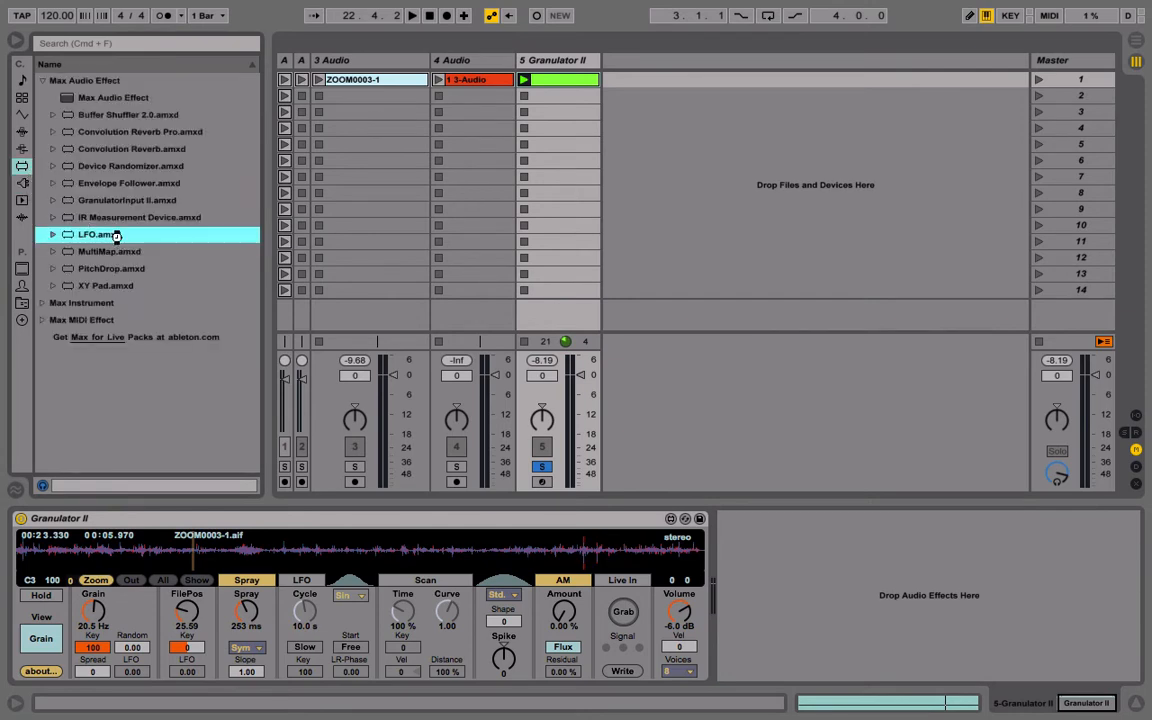
Add an LFO device to the Granulator II track and slow its rate to nearly flat
{"action": "double_click", "coordinate": [98, 234]}
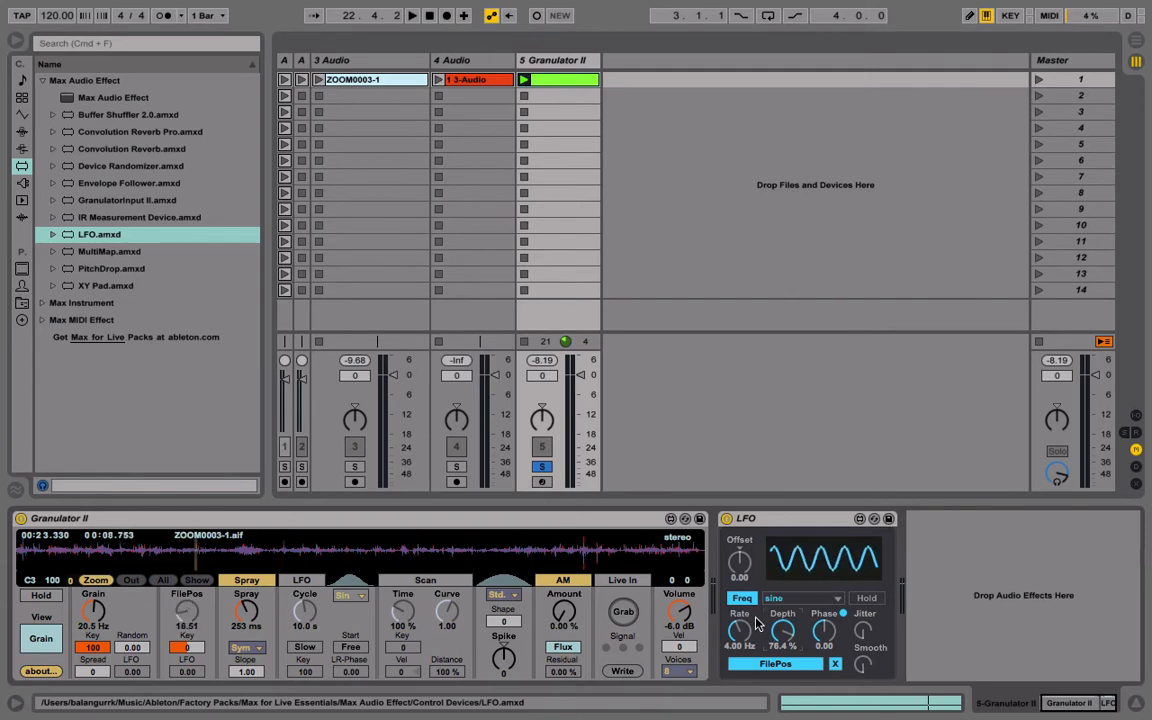
{"action": "left_click_drag", "start_coordinate": [740, 628], "coordinate": [740, 640]}
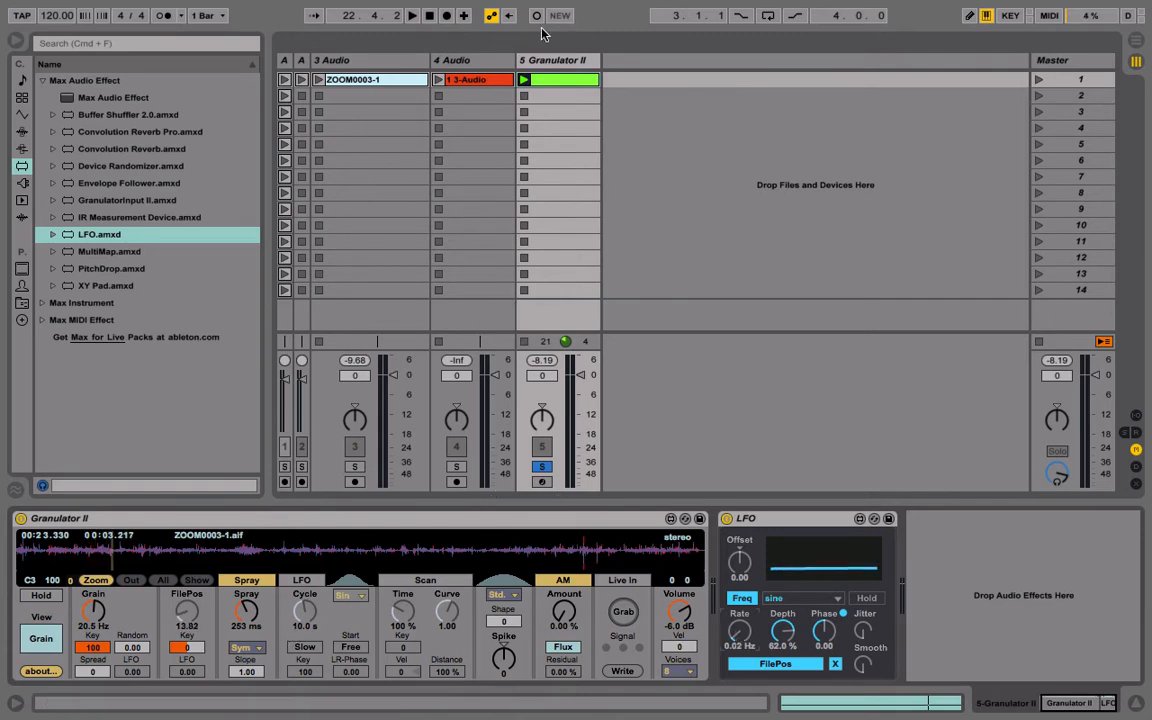
Lower Granulator II's grain rate, push the file position later and lengthen the spray
{"action": "left_click", "coordinate": [416, 16]}
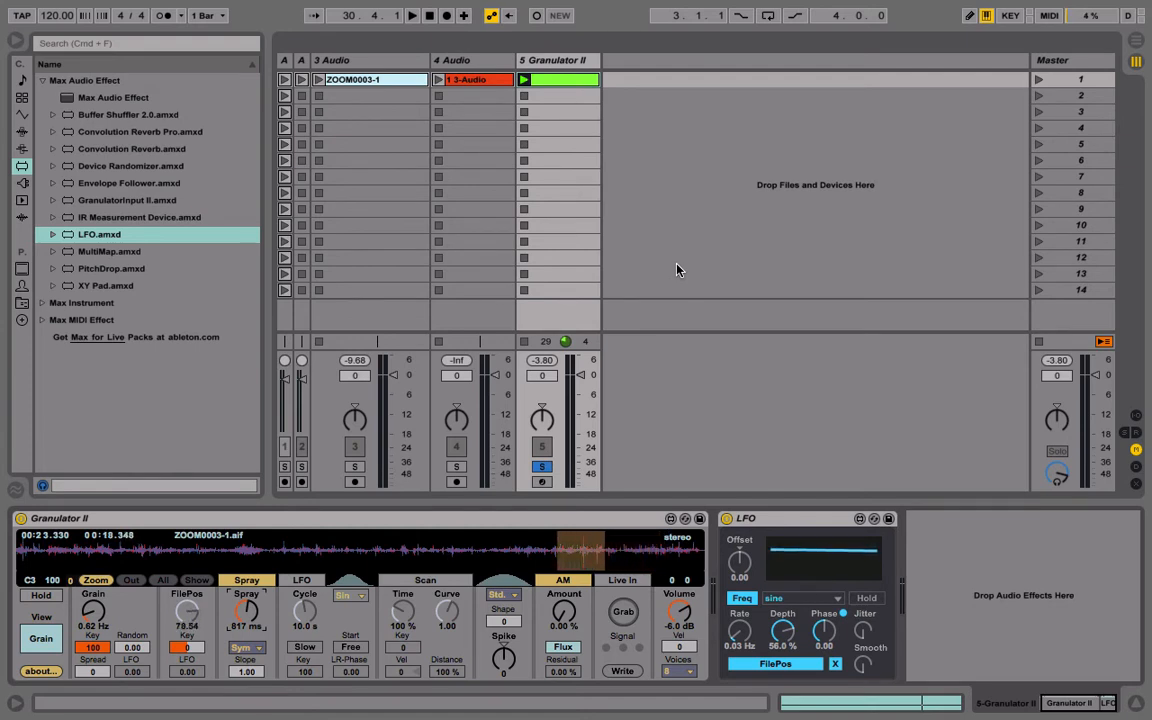
Insert a 6 Audio track with Audio From set to Resampling and arm it
{"action": "right_click", "coordinate": [670, 114]}
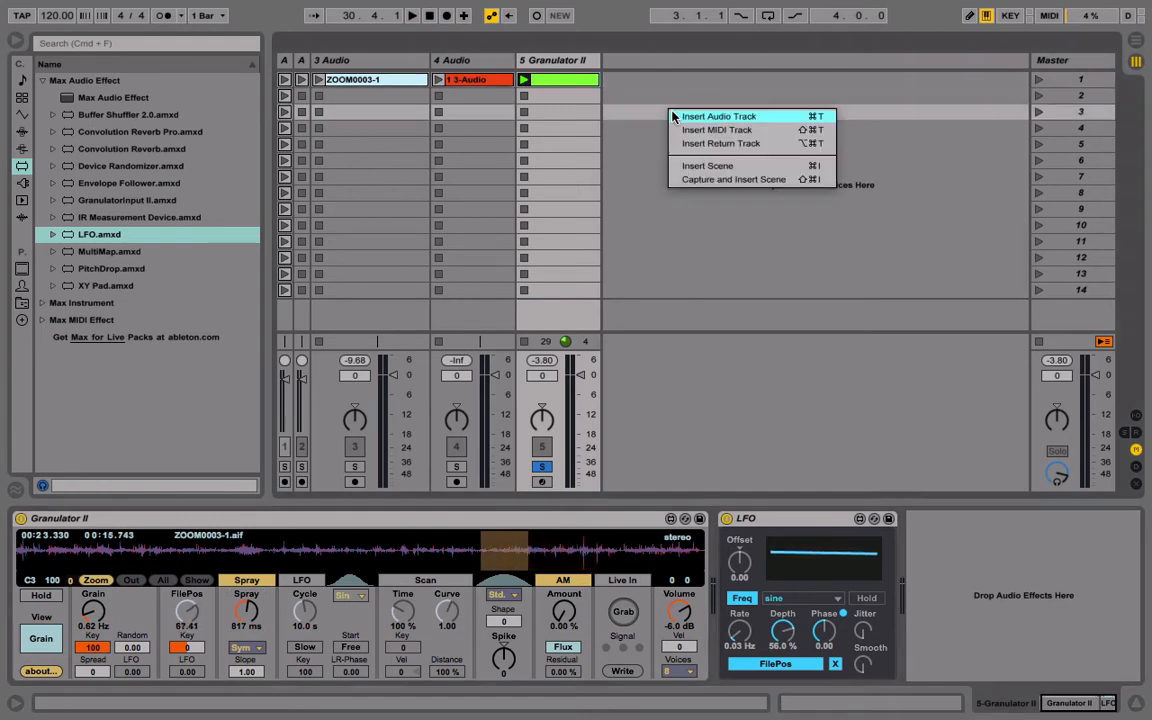
{"action": "left_click", "coordinate": [724, 114]}
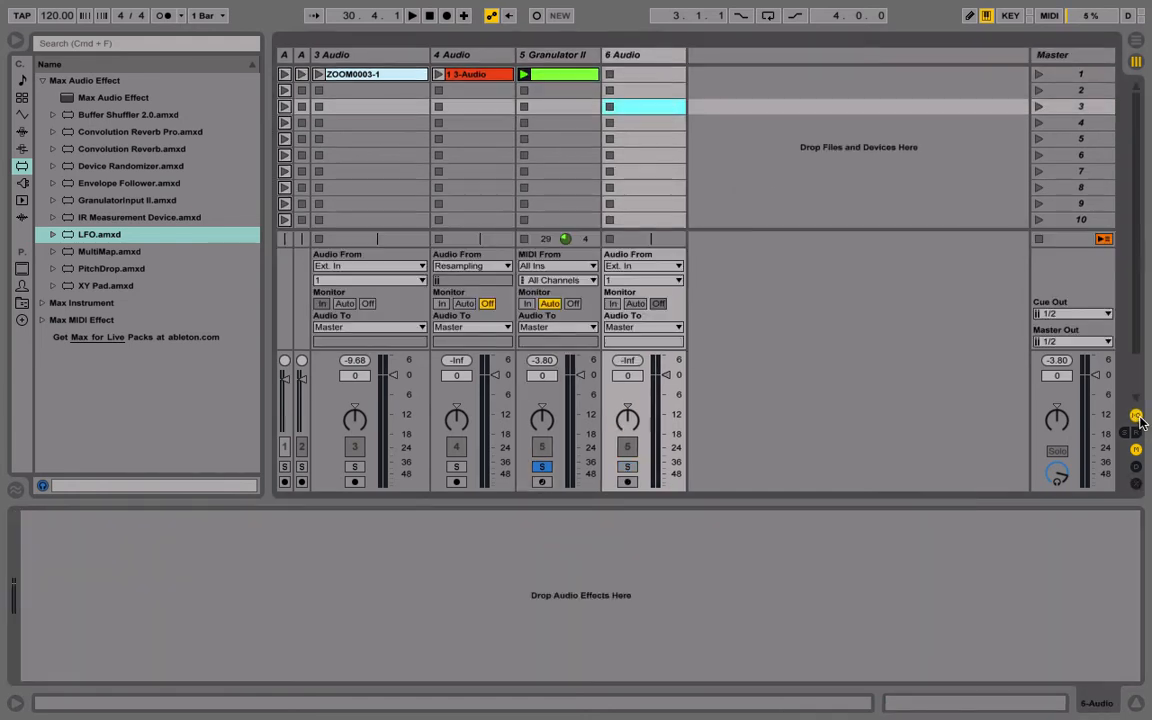
{"action": "left_click", "coordinate": [642, 264]}
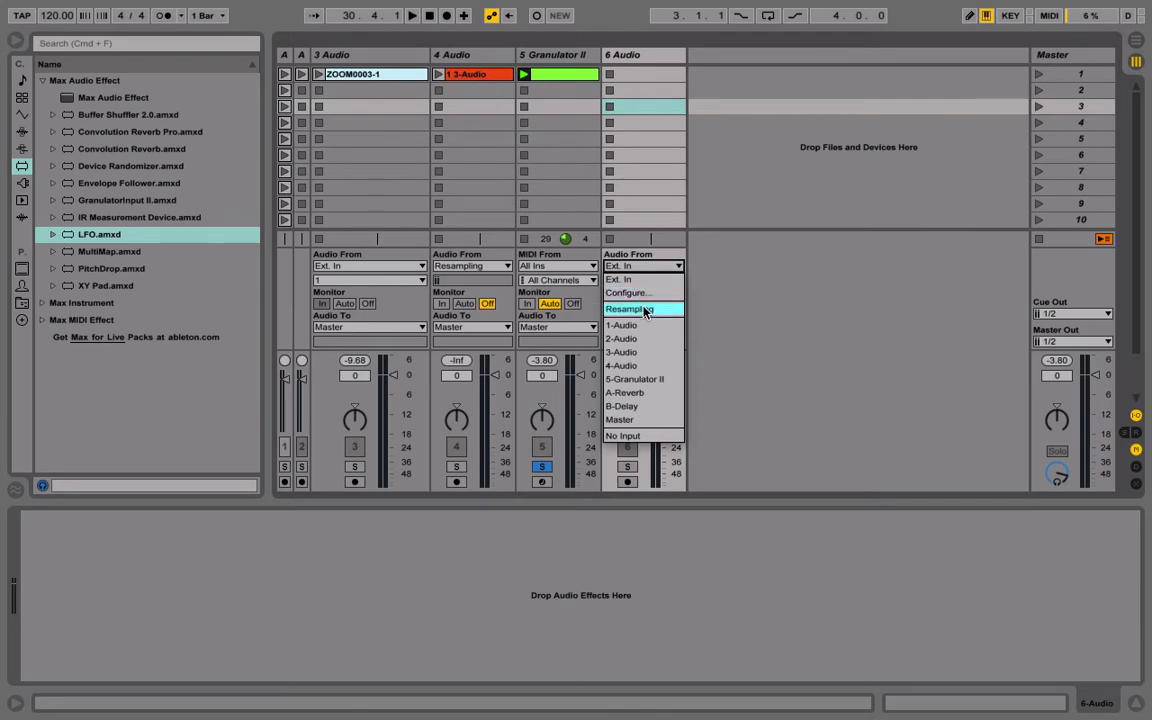
{"action": "left_click", "coordinate": [624, 308]}
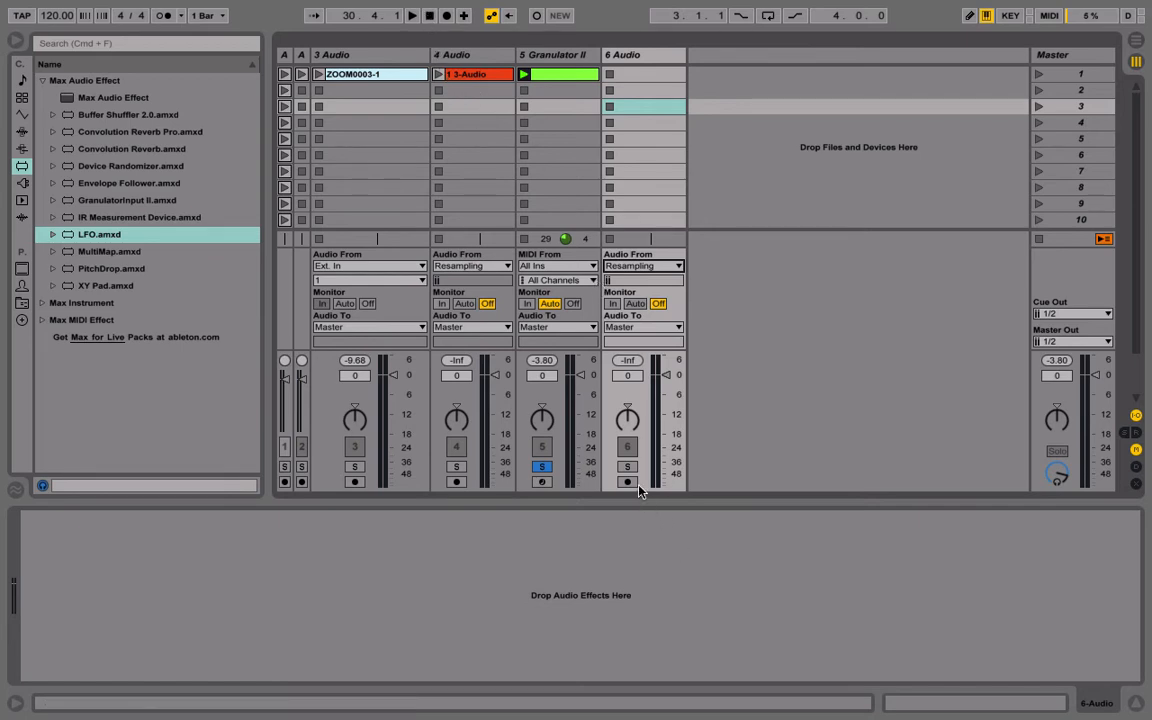
{"action": "left_click", "coordinate": [626, 482]}
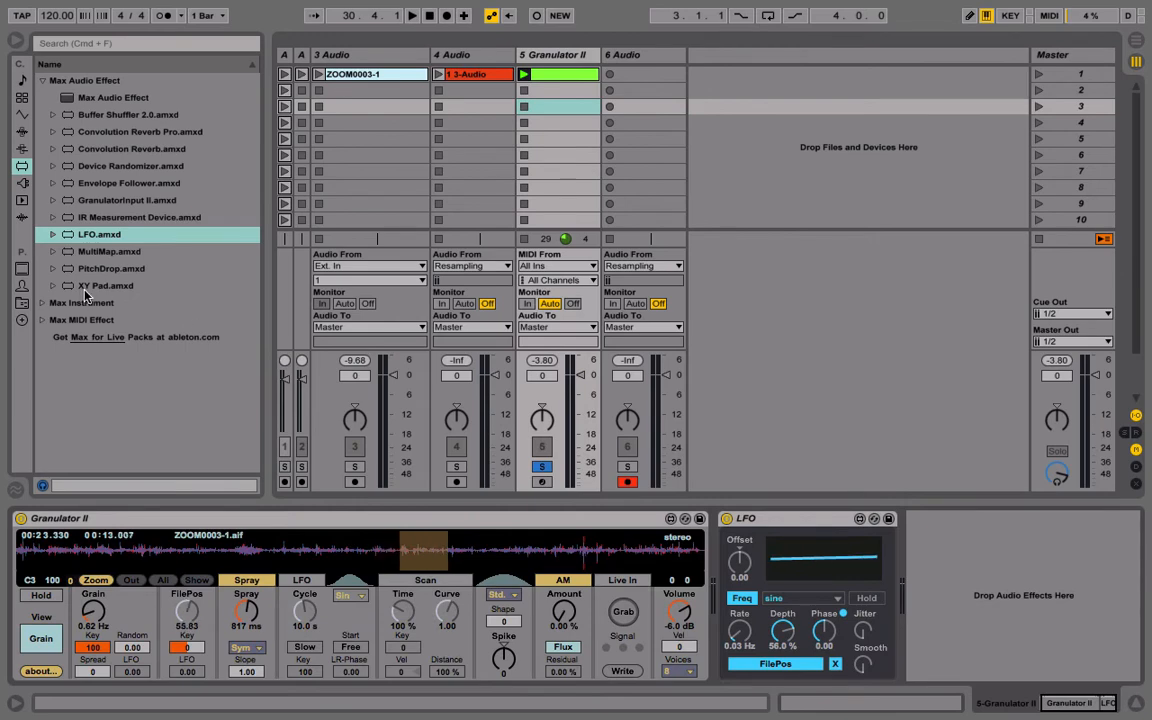
Add EQ Eight to Granulator II and cut the low frequencies with a steep curve
{"action": "left_click", "coordinate": [16, 148]}
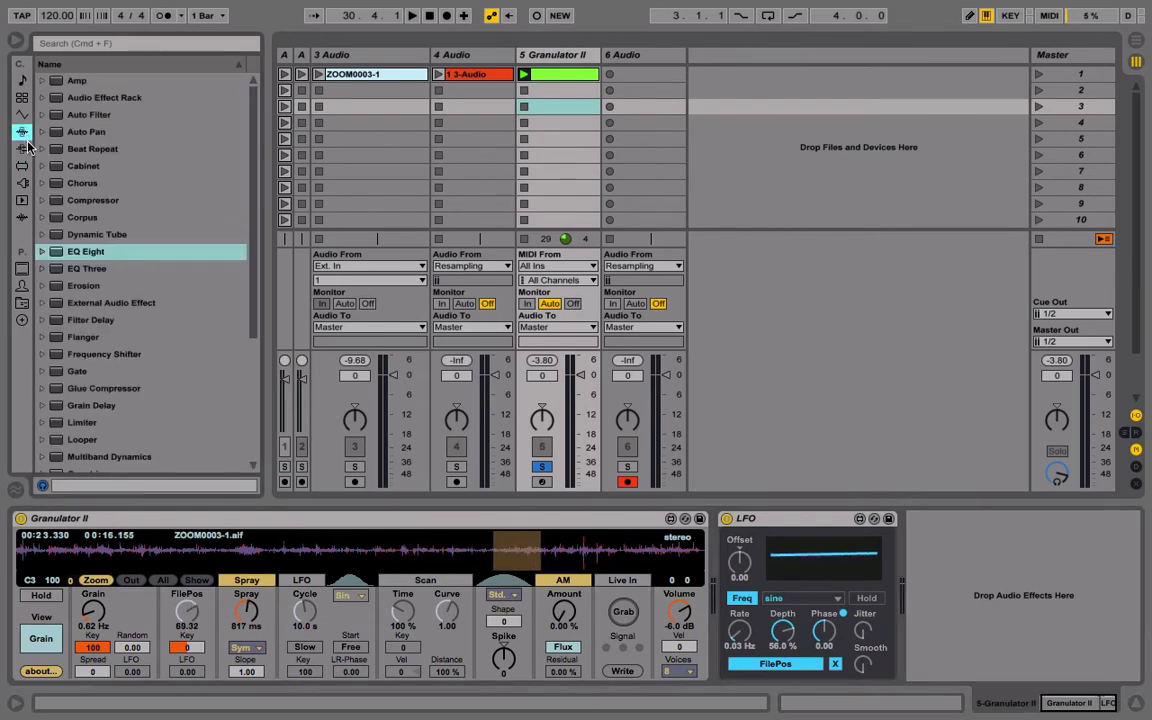
{"action": "double_click", "coordinate": [84, 252]}
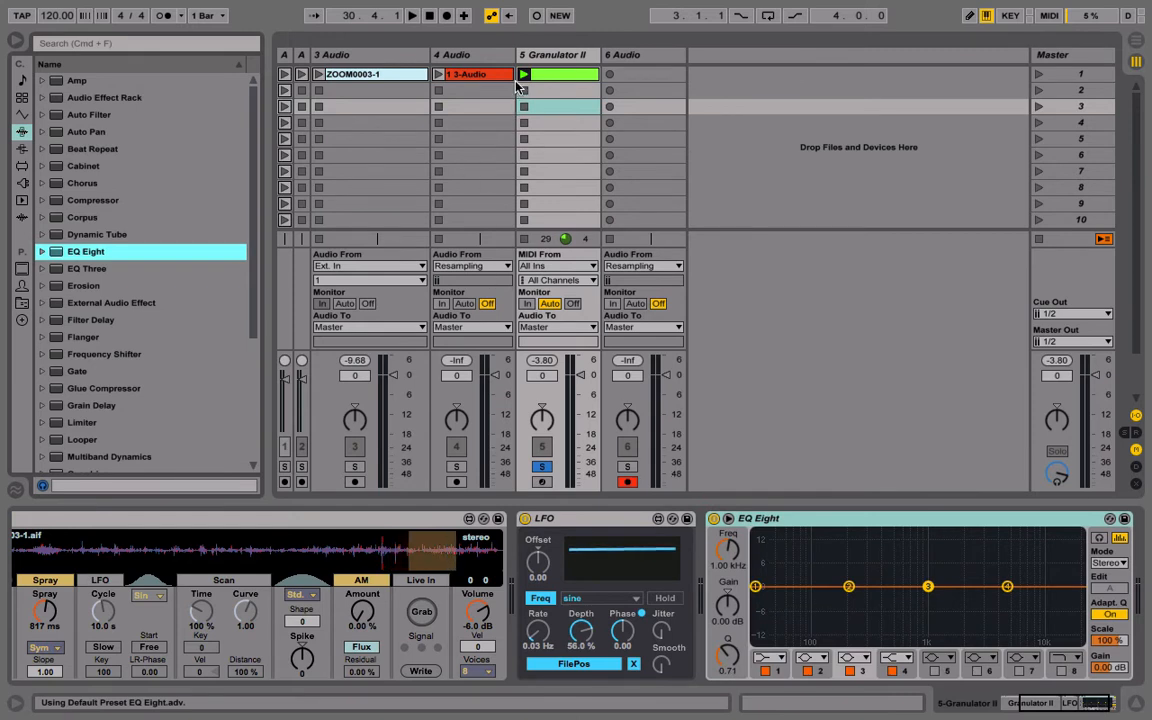
{"action": "left_click", "coordinate": [406, 16]}
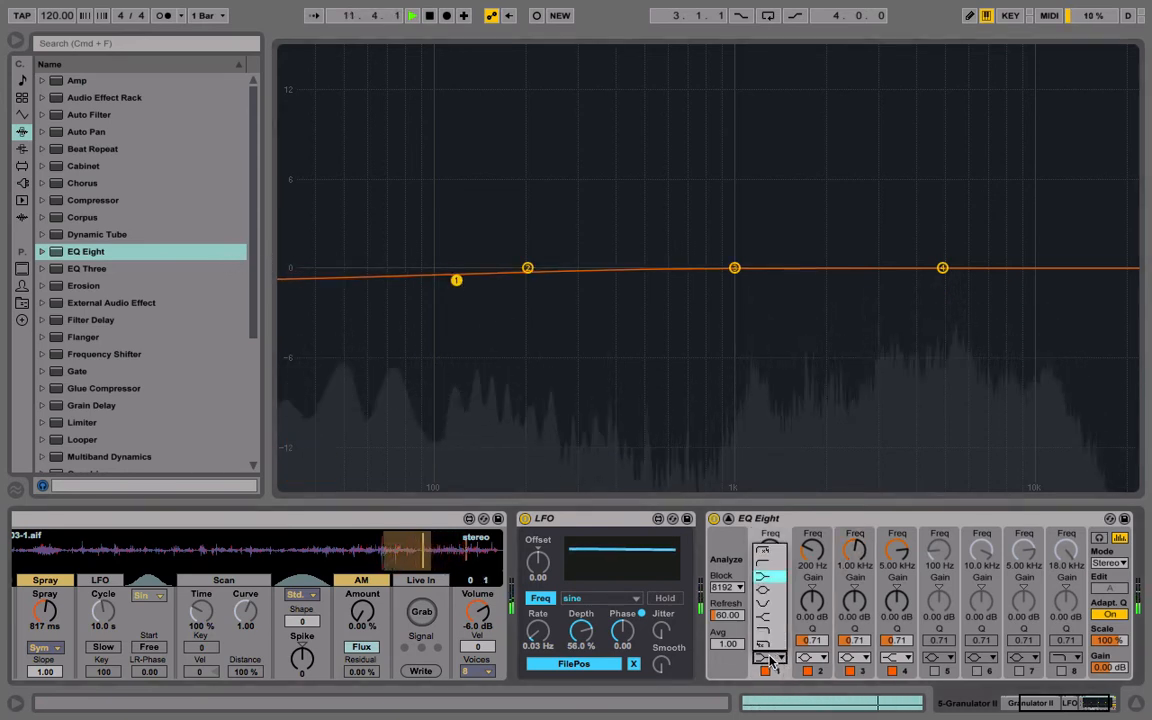
{"action": "left_click_drag", "start_coordinate": [456, 280], "coordinate": [456, 322]}
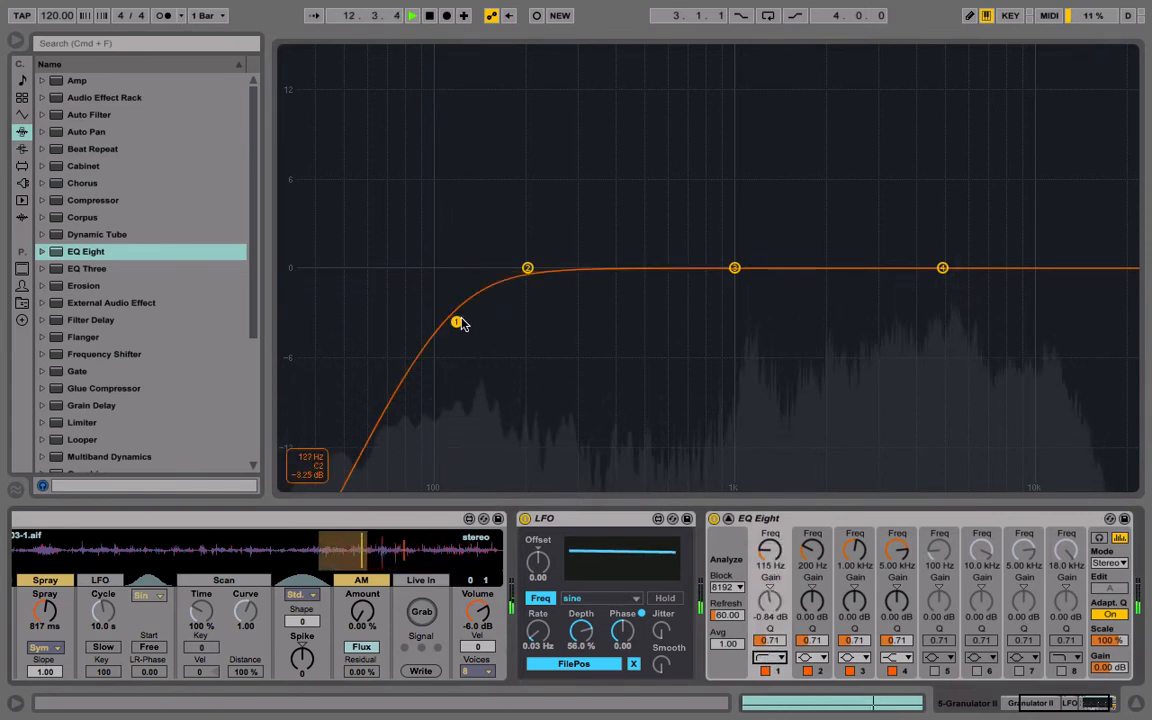
{"action": "left_click_drag", "start_coordinate": [456, 322], "coordinate": [692, 312]}
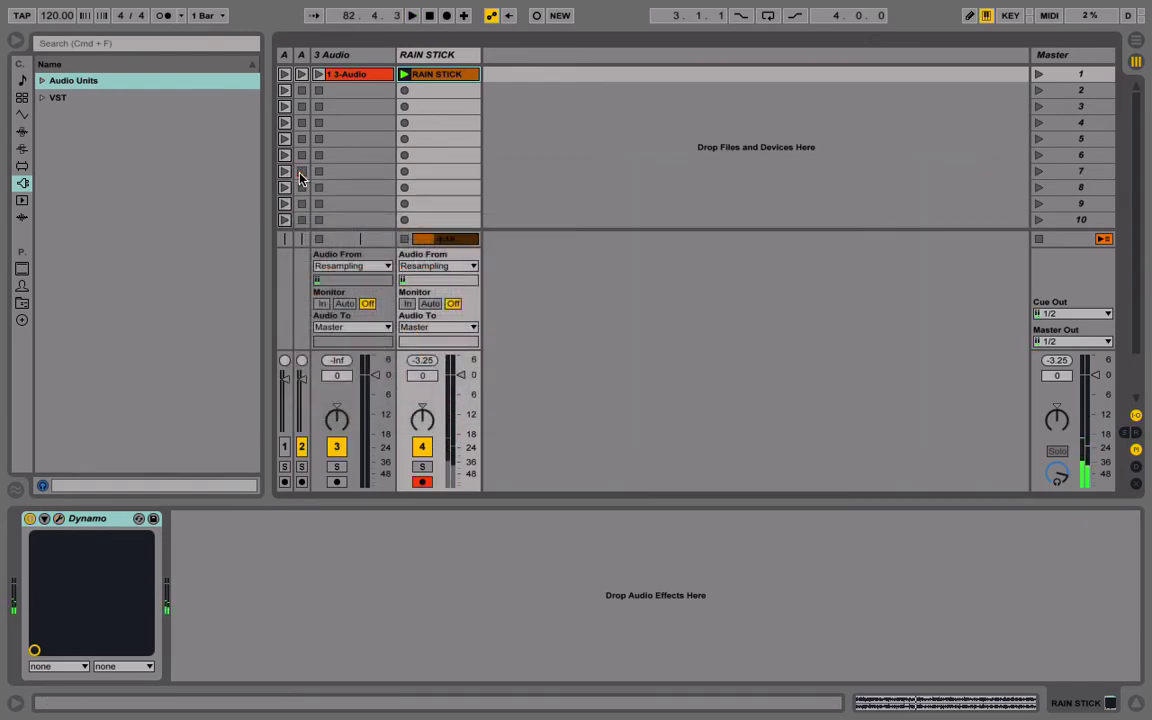
Launch the RAIN STICK clip and load a Compressor ahead of Dynamo
{"action": "left_click", "coordinate": [20, 132]}
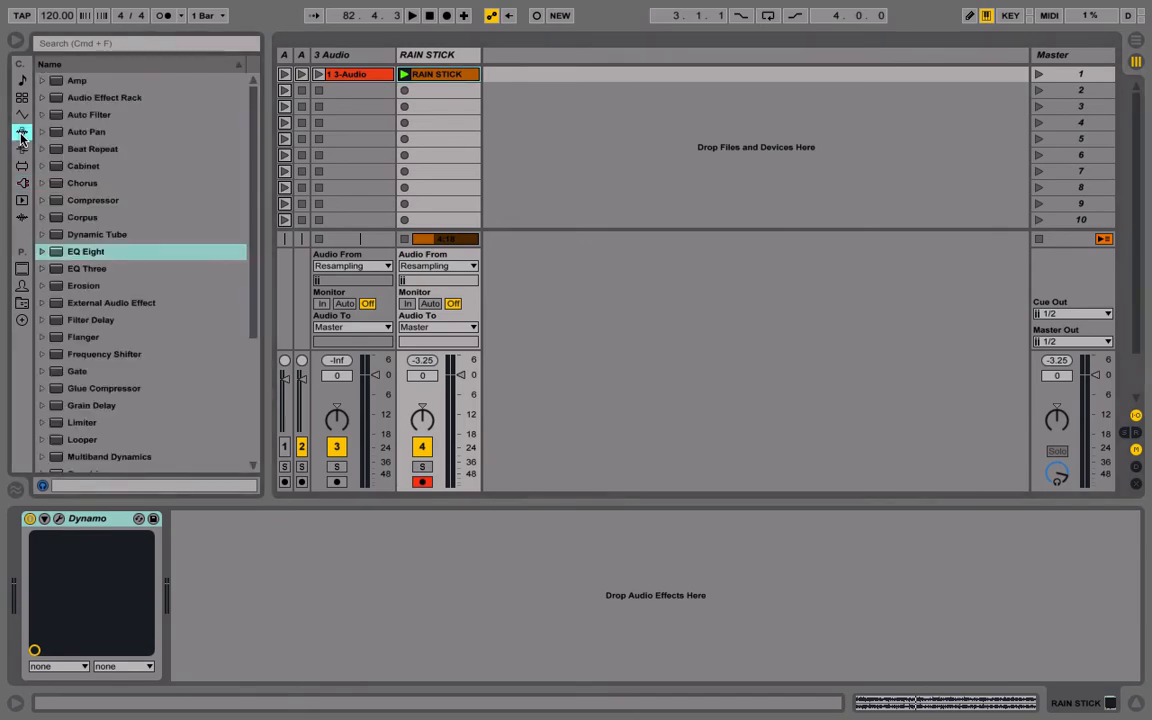
{"action": "left_click", "coordinate": [440, 74]}
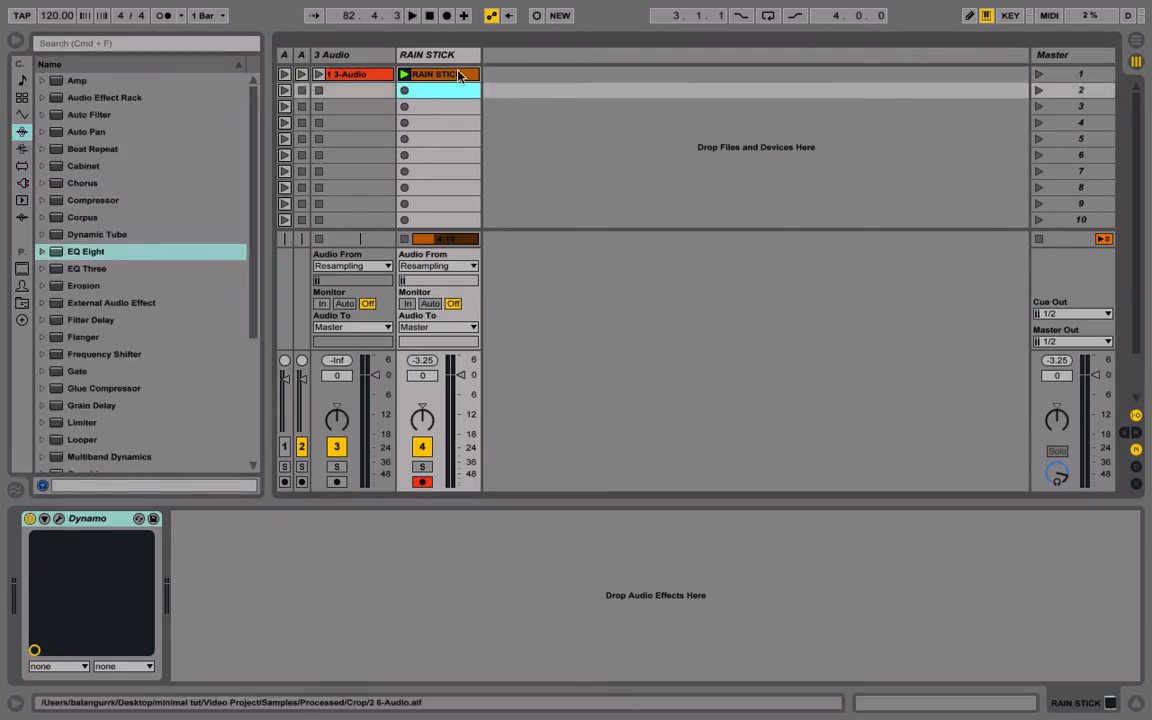
{"action": "double_click", "coordinate": [436, 74]}
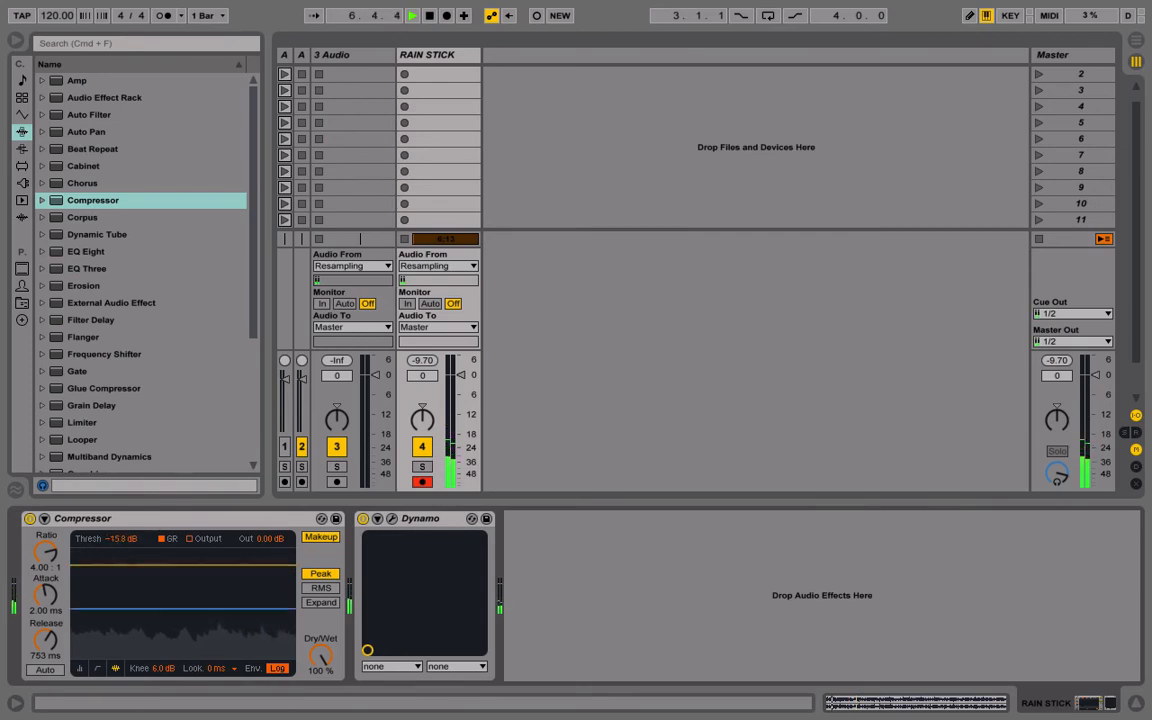
Lower the Compressor threshold, change its detection mode and add a Limiter after it
{"action": "left_click_drag", "start_coordinate": [136, 590], "coordinate": [136, 632]}
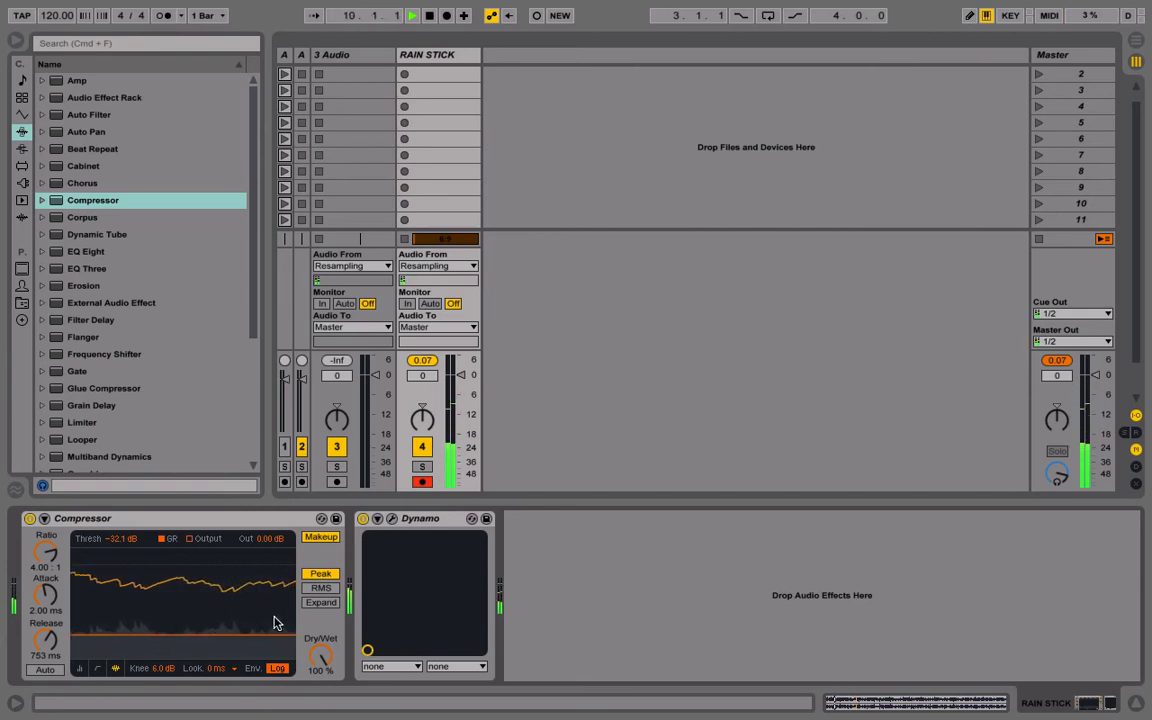
{"action": "left_click", "coordinate": [320, 588]}
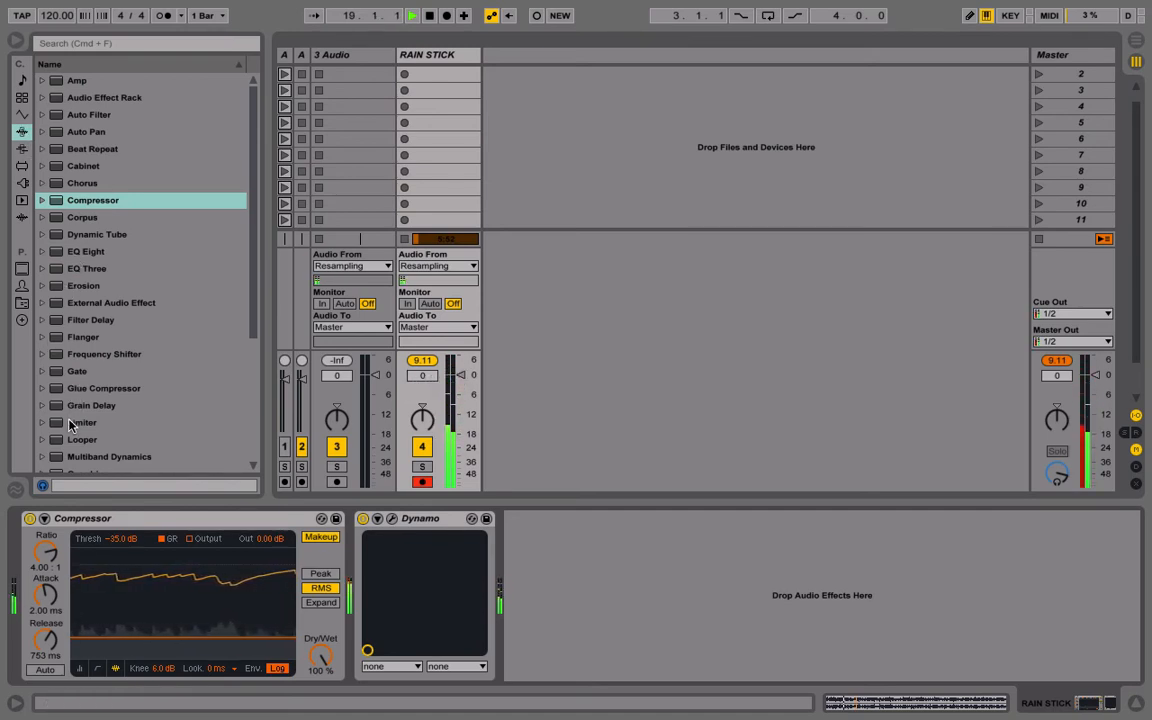
{"action": "double_click", "coordinate": [84, 422]}
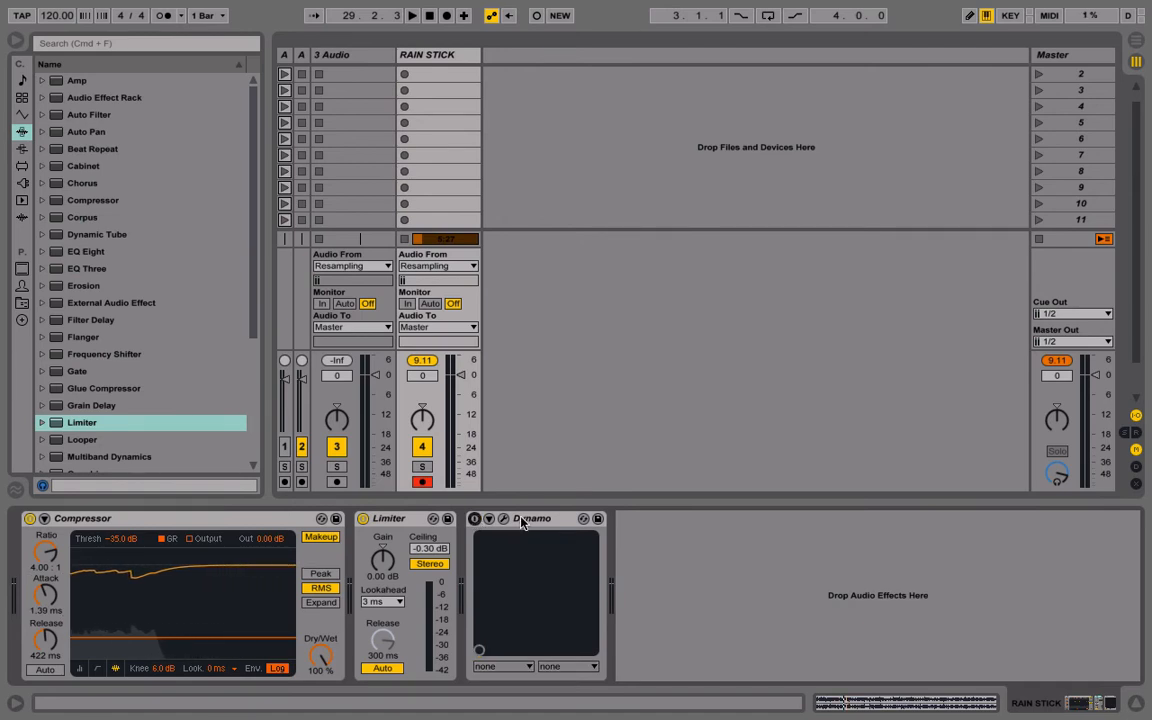
Freeze the RAIN STICK track from its header context menu
{"action": "right_click", "coordinate": [424, 54]}
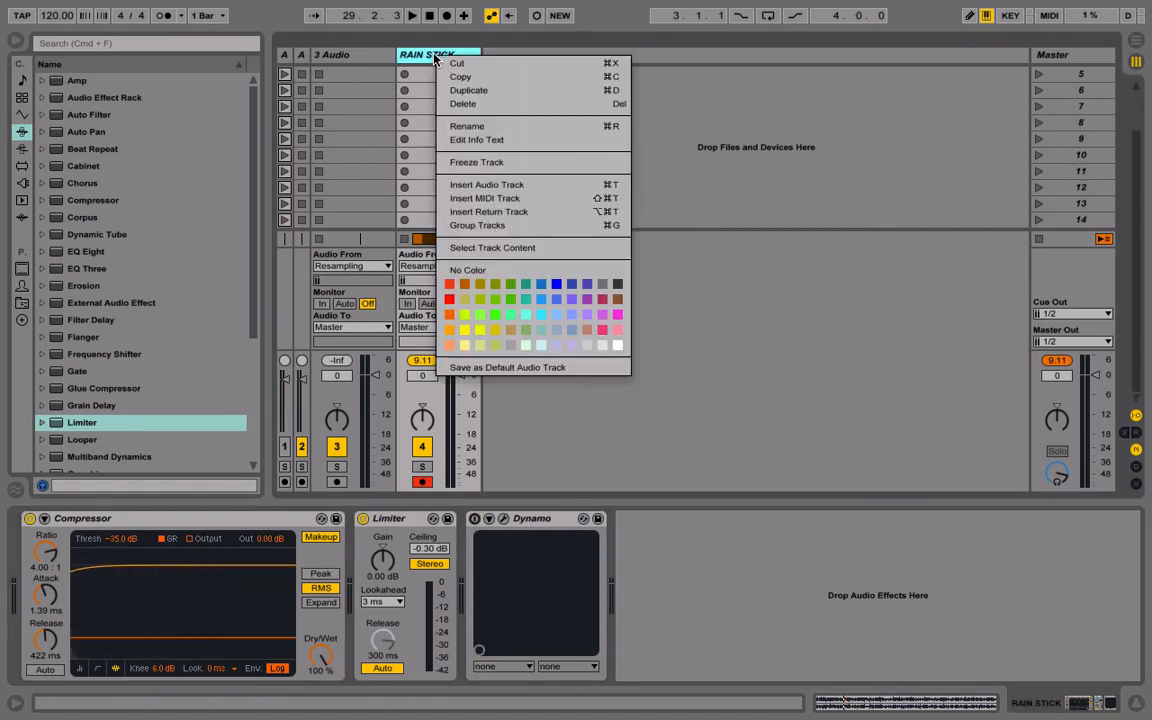
{"action": "left_click", "coordinate": [476, 160]}
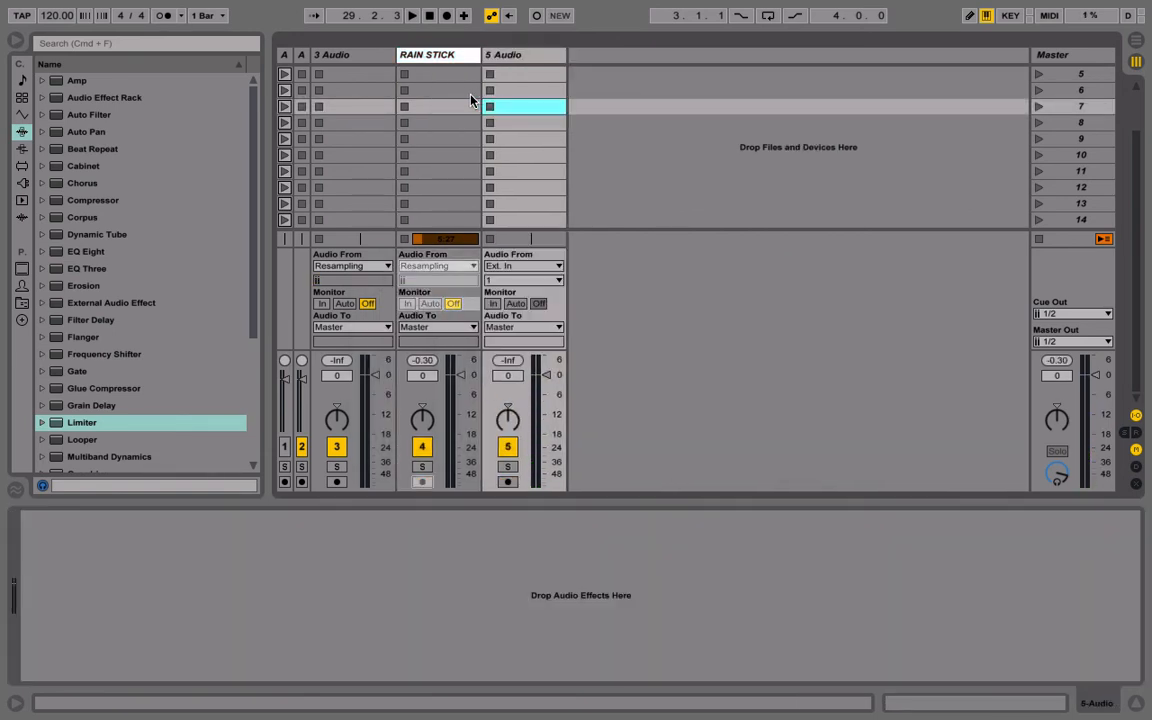
Select the RAIN STICK track and its frozen clip, hiding the Detail View
{"action": "left_click", "coordinate": [436, 76]}
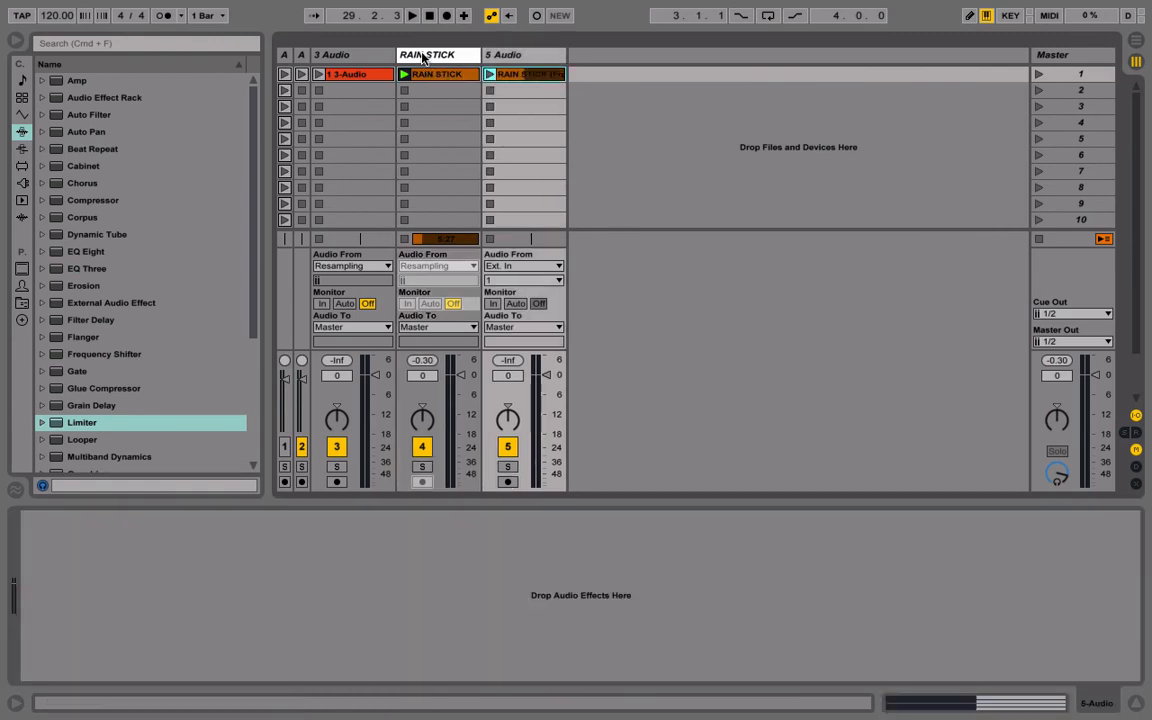
{"action": "left_click", "coordinate": [432, 74]}
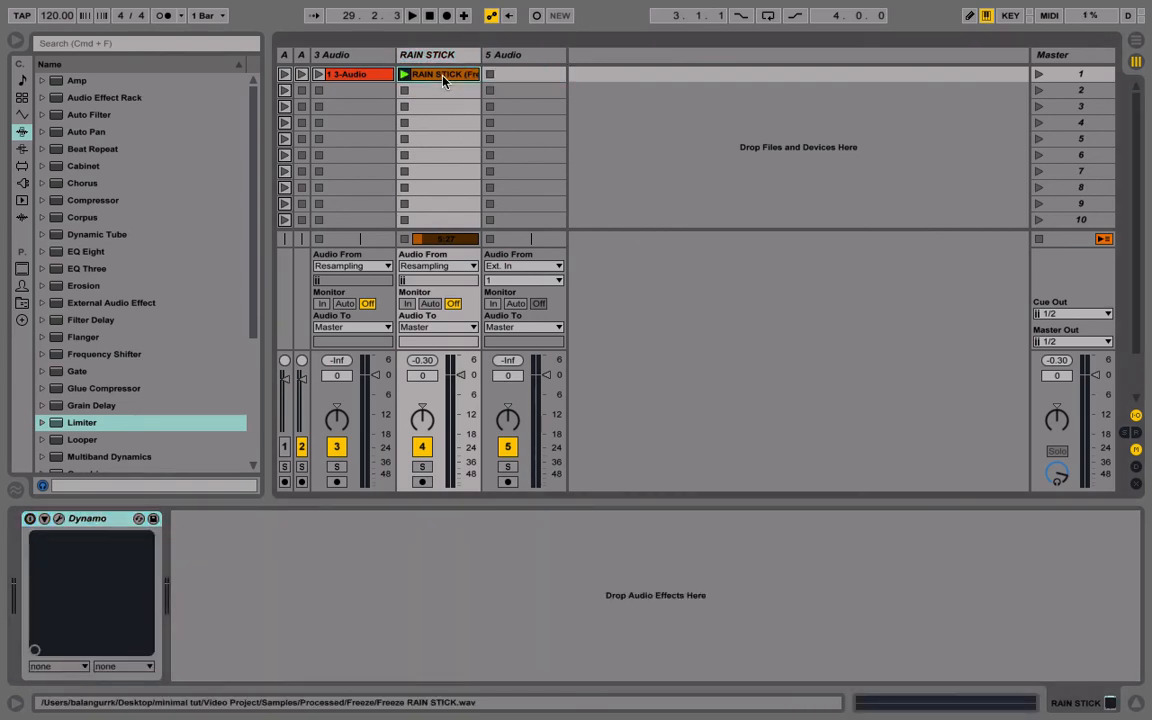
{"action": "left_click", "coordinate": [444, 76]}
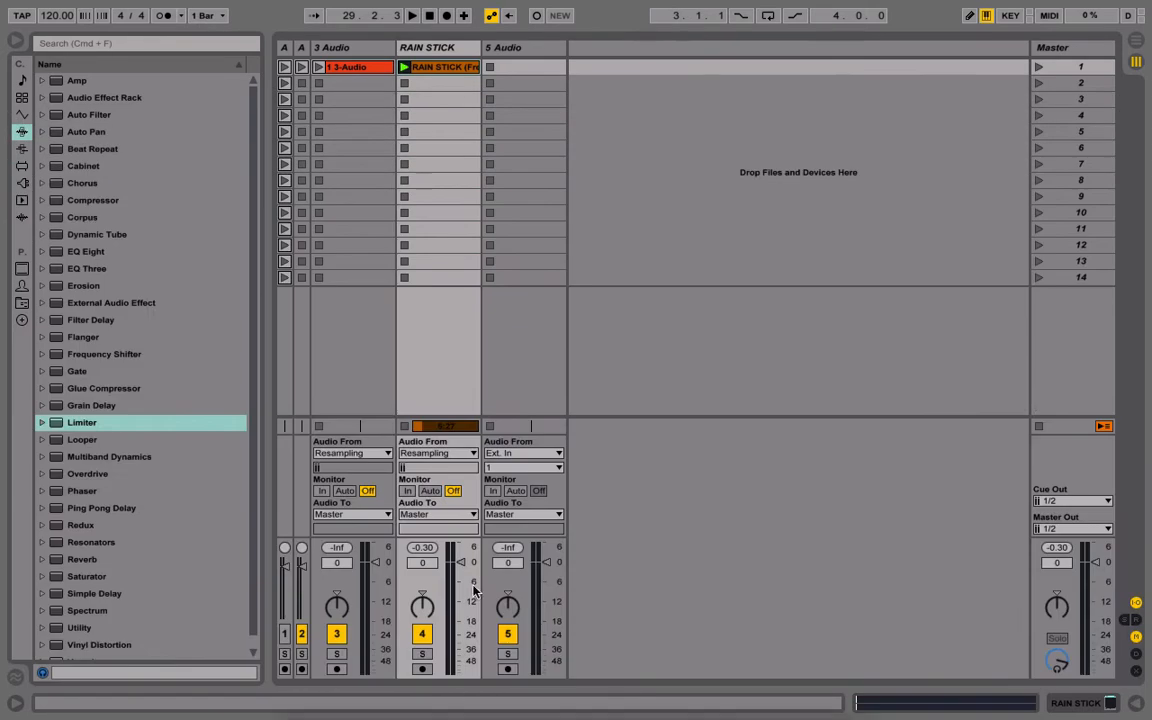
{"action": "left_click", "coordinate": [402, 68]}
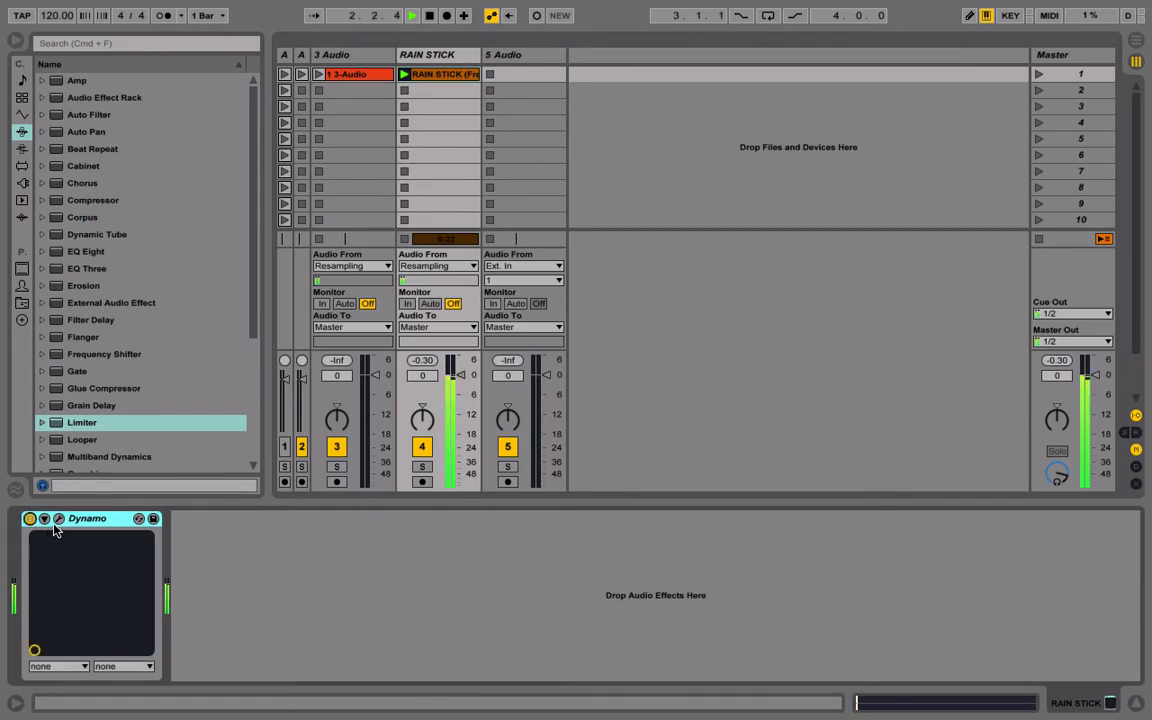
Lower RAIN STICK to -18 dB, colour it purple and delete the empty 5 Audio track
{"action": "left_click_drag", "start_coordinate": [420, 376], "coordinate": [420, 390]}
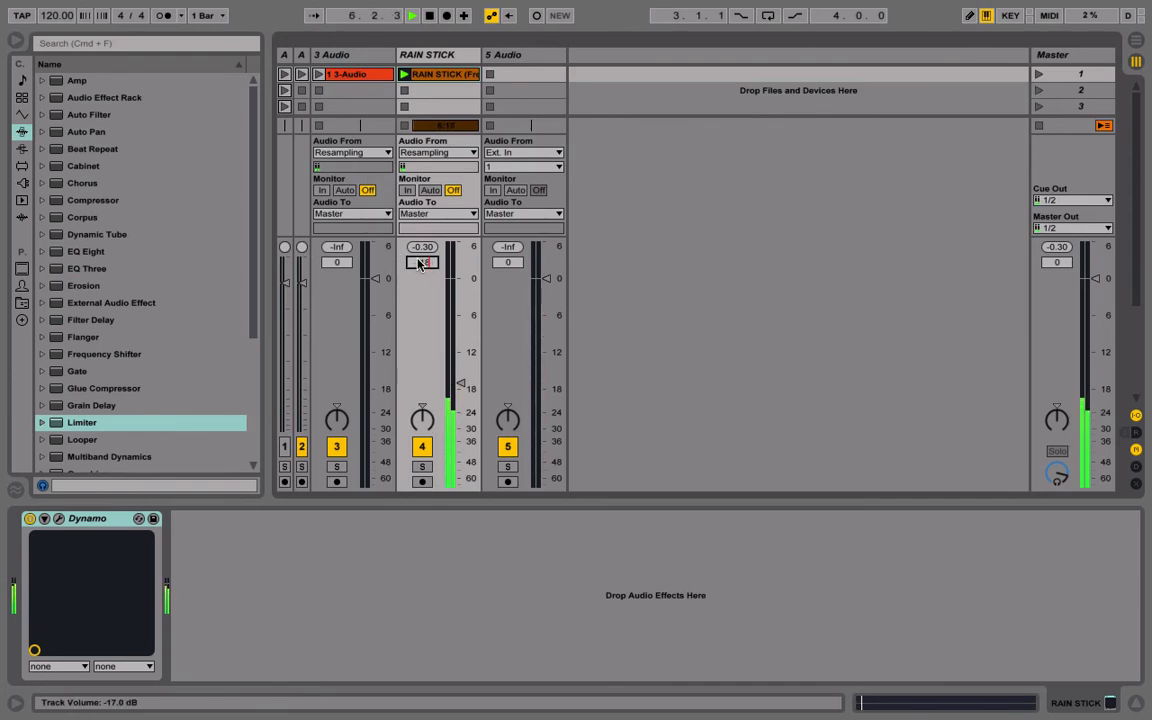
{"action": "right_click", "coordinate": [440, 54]}
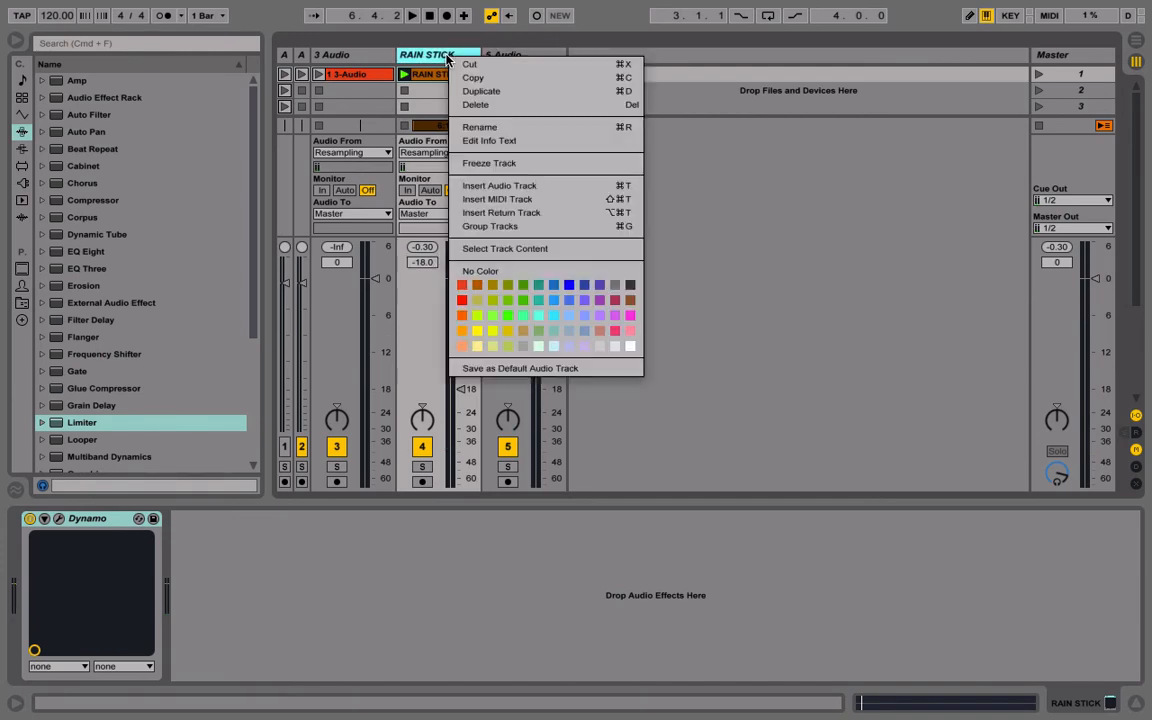
{"action": "mouse_move", "coordinate": [614, 316]}
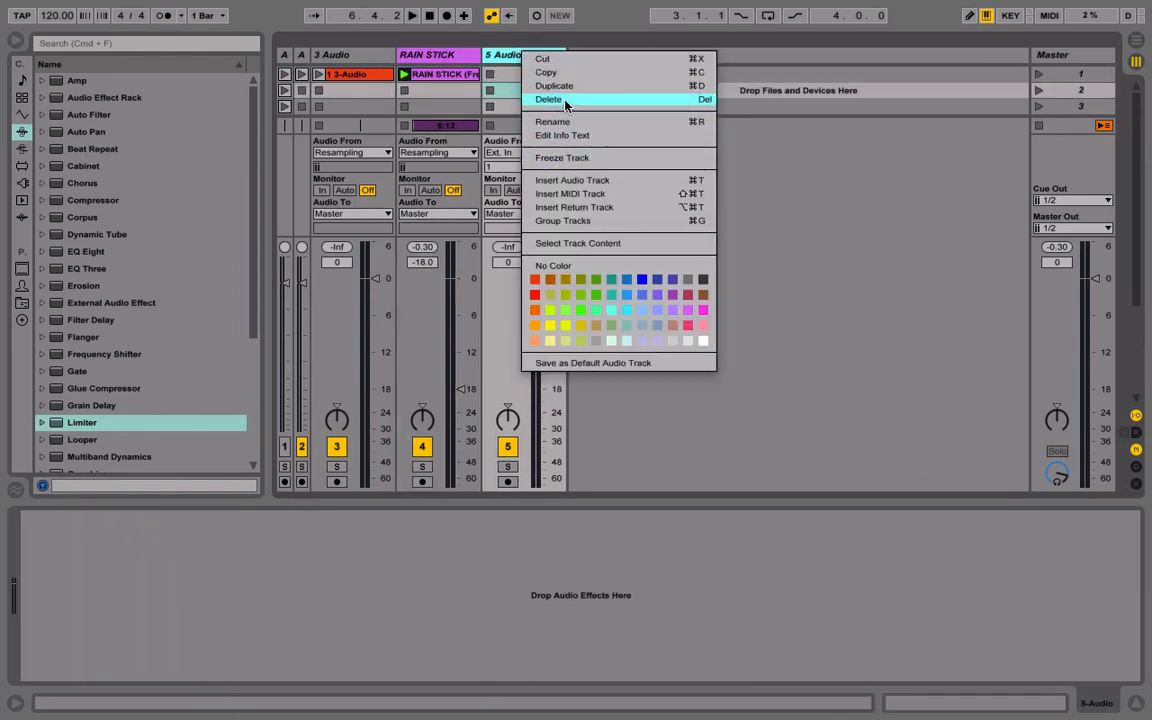
{"action": "left_click", "coordinate": [548, 100]}
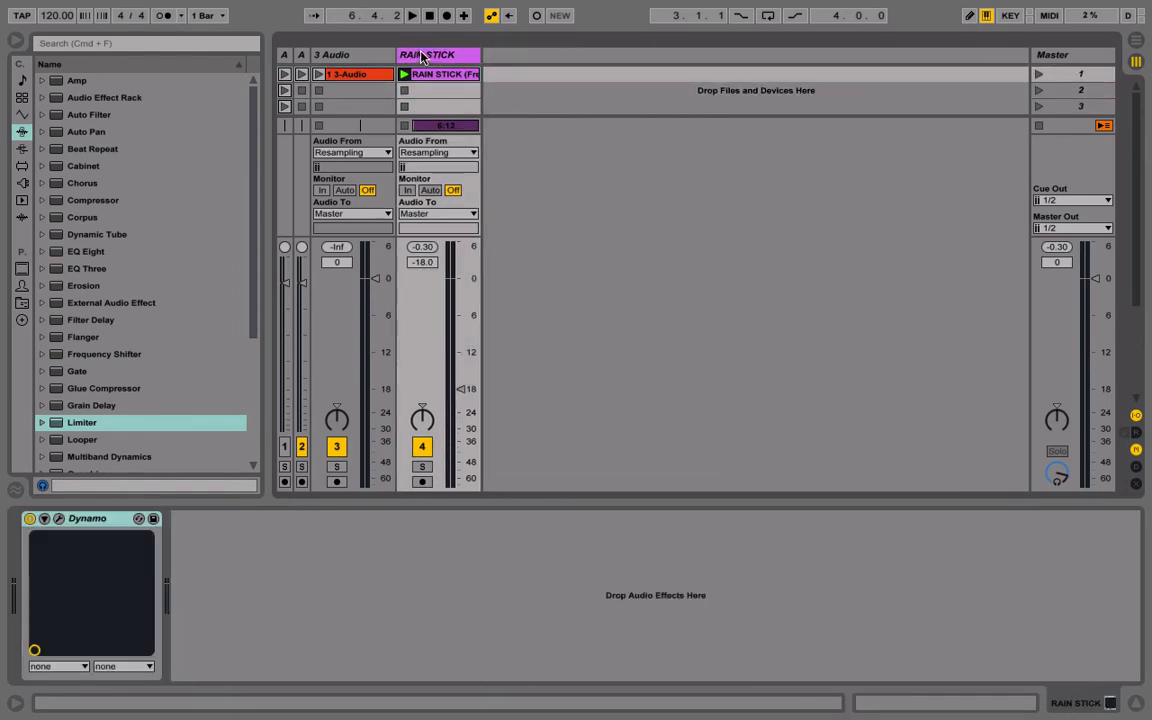
Insert a MIDI track and load the BazzISM2 VST synth with its 01-AverageKick preset
{"action": "left_click", "coordinate": [358, 76]}
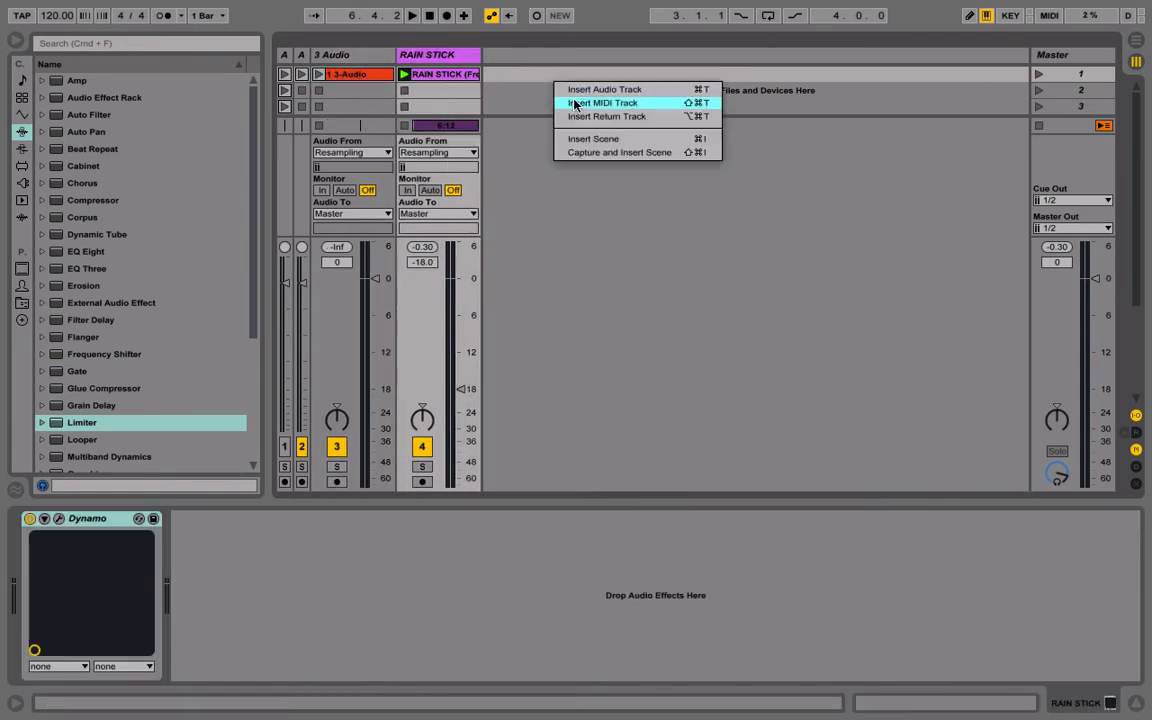
{"action": "left_click", "coordinate": [600, 104]}
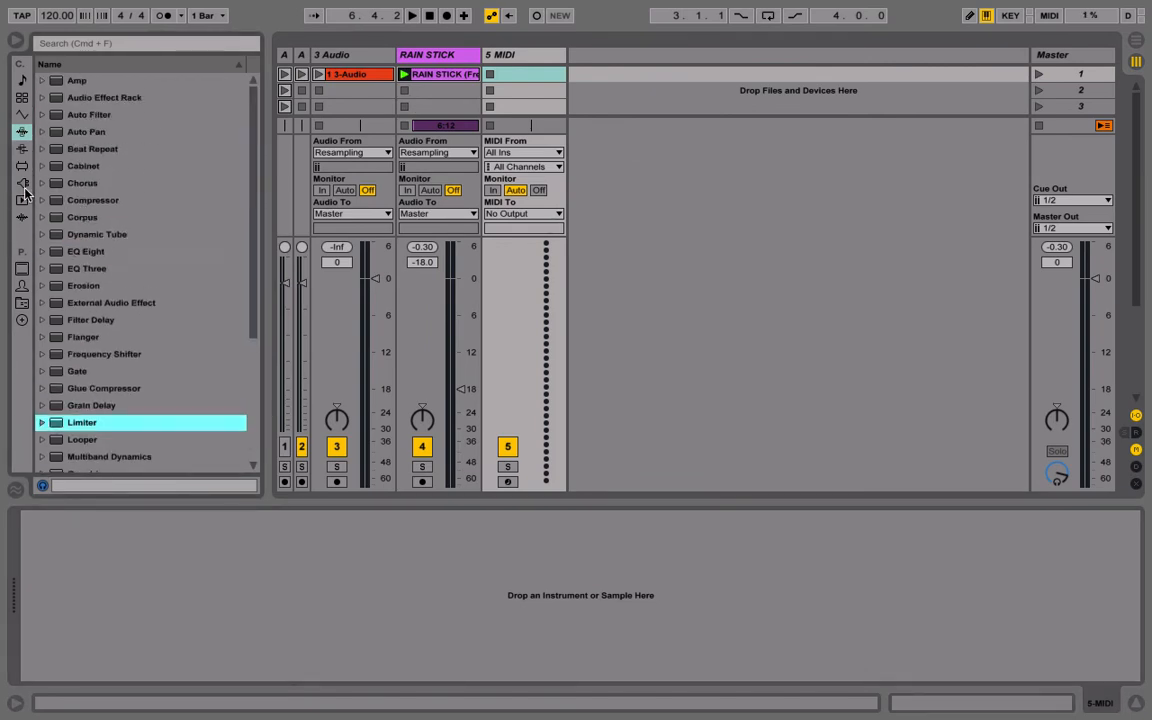
{"action": "left_click", "coordinate": [20, 184]}
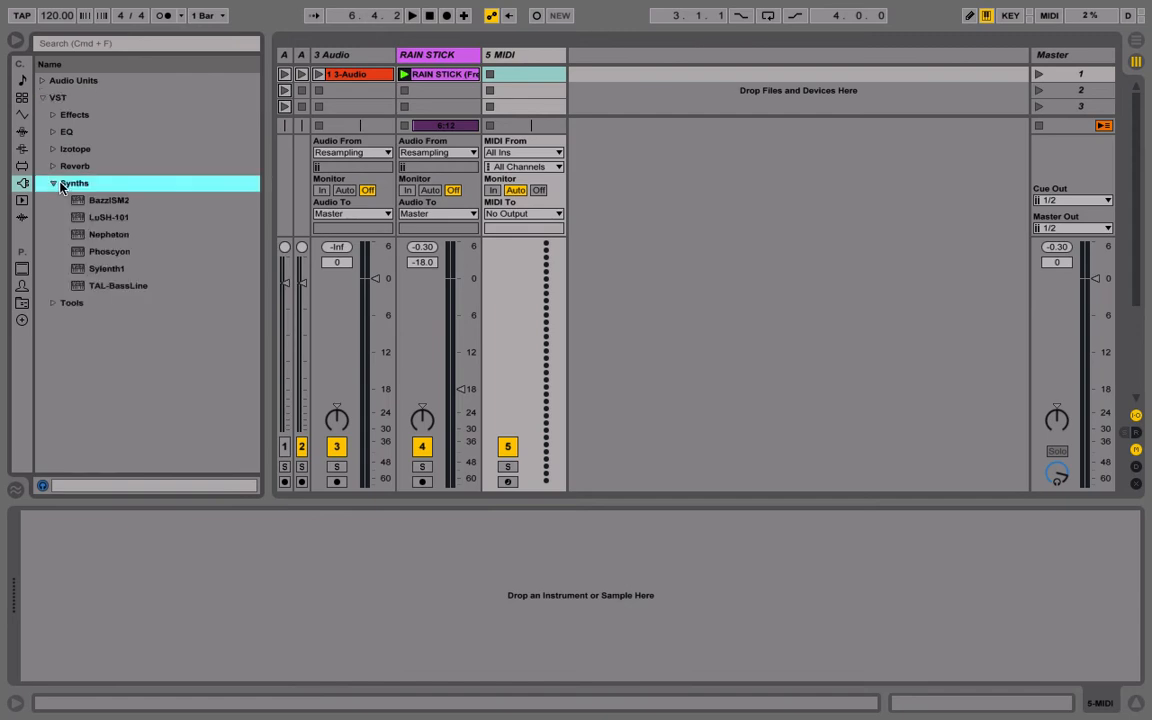
{"action": "double_click", "coordinate": [108, 200]}
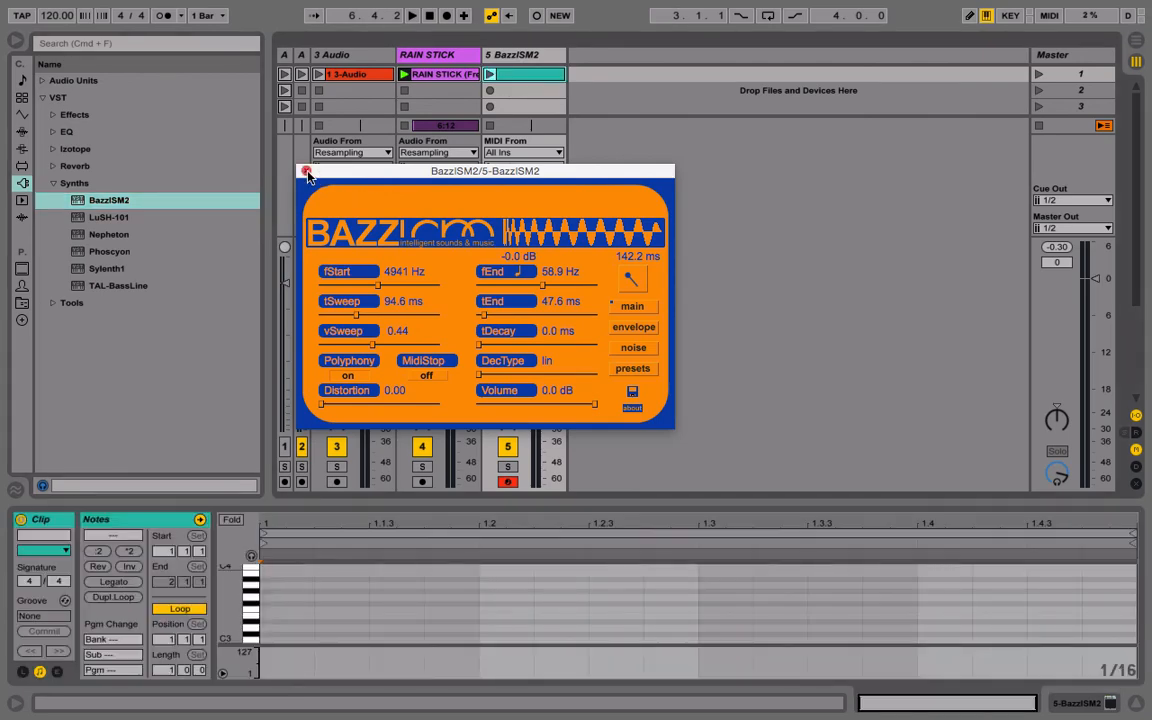
{"action": "left_click", "coordinate": [302, 176]}
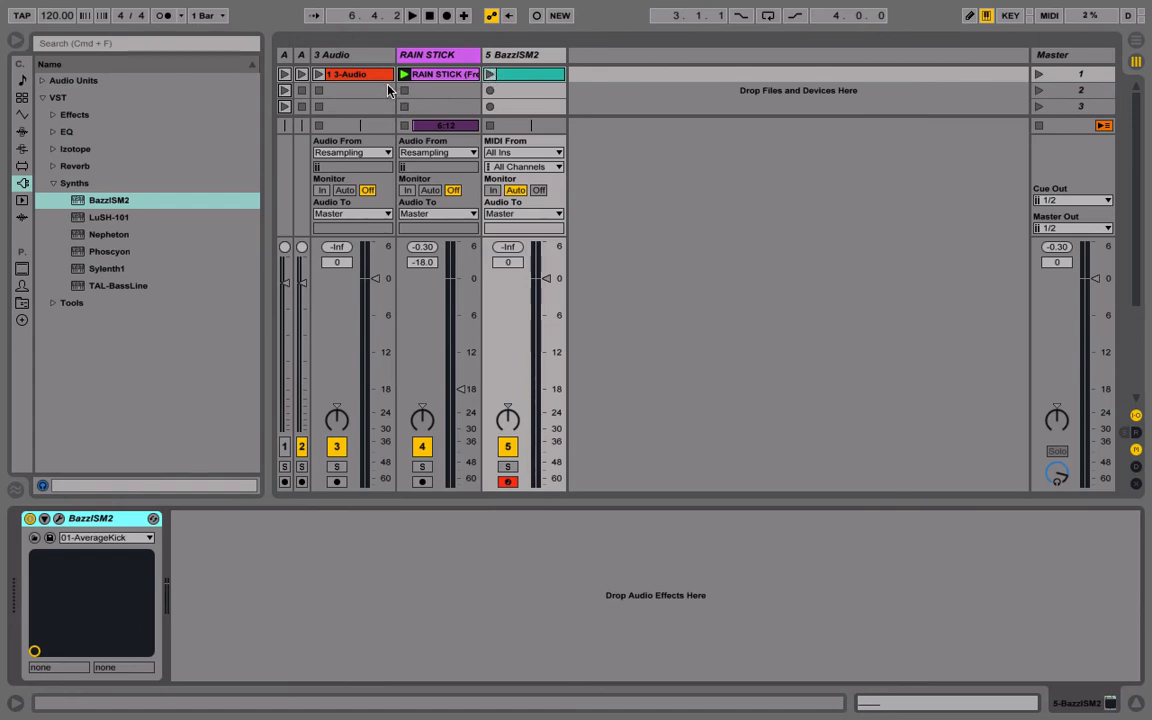
{"action": "left_click", "coordinate": [348, 78]}
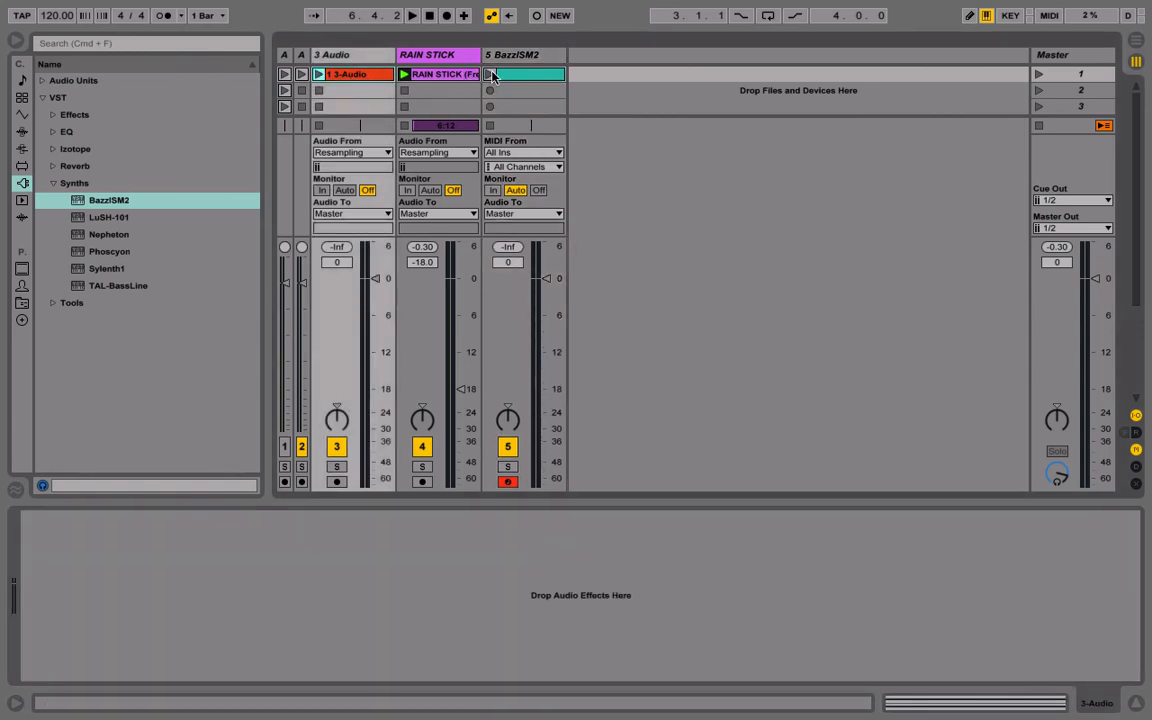
Create a MIDI clip in BazzISM2's first slot holding a single C3 kick note
{"action": "left_click", "coordinate": [350, 74]}
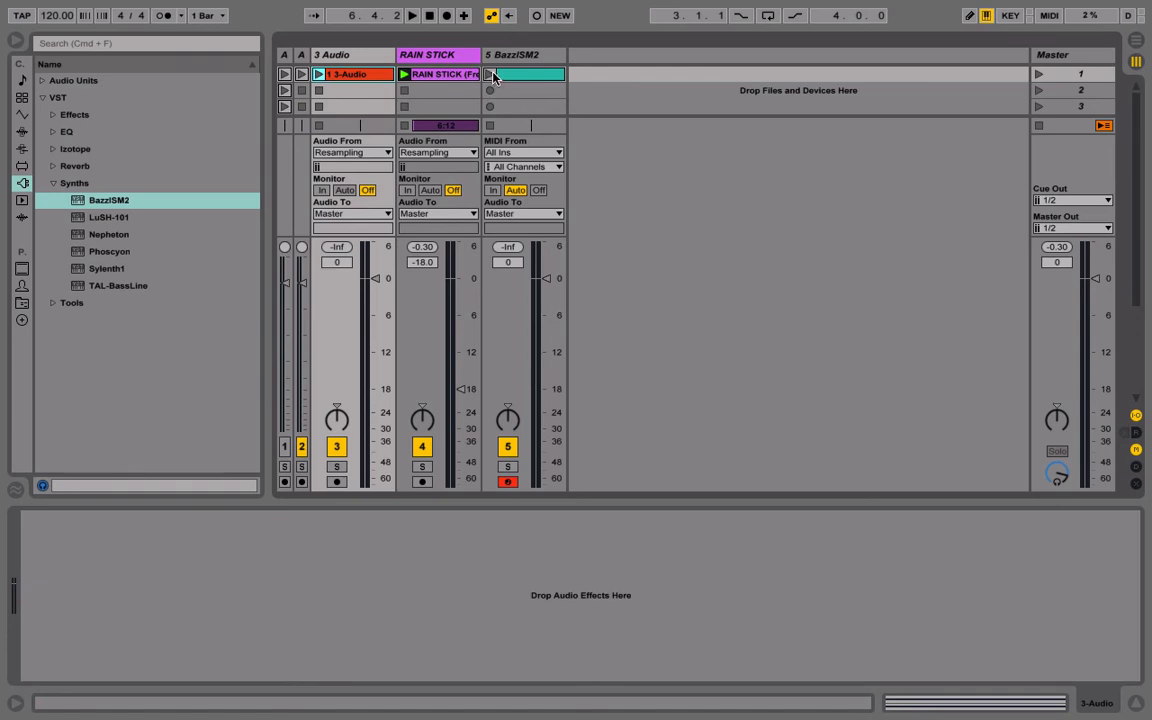
{"action": "left_click", "coordinate": [522, 54]}
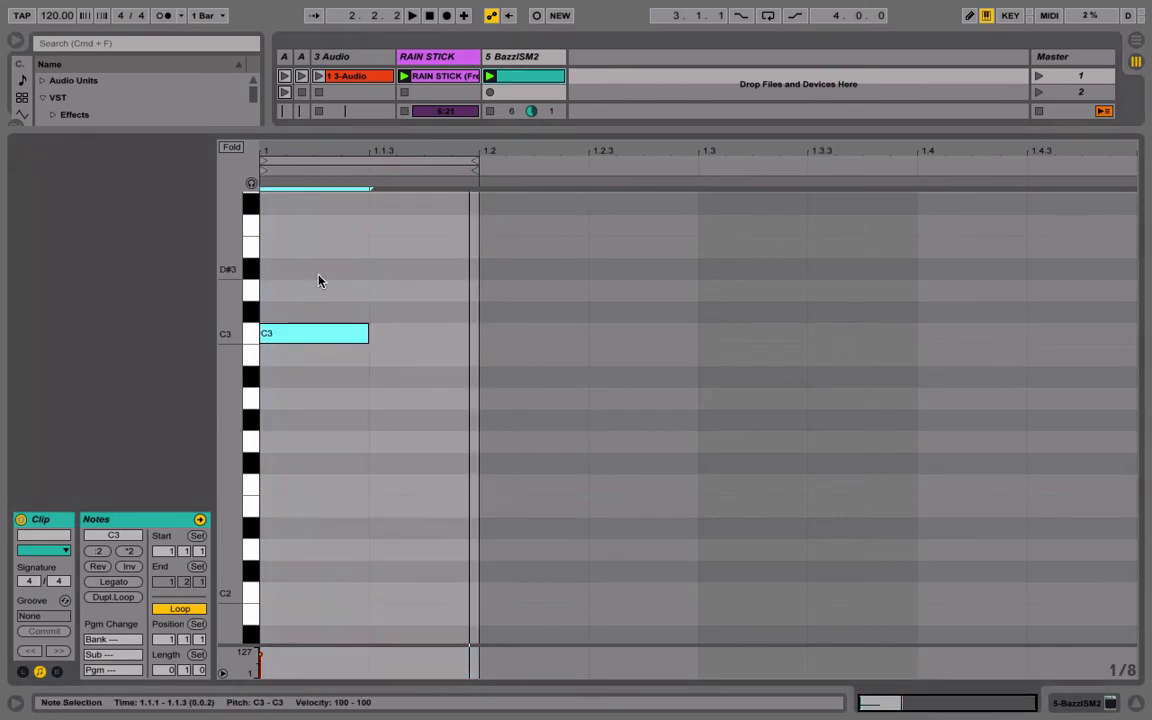
{"action": "left_click_drag", "start_coordinate": [312, 332], "coordinate": [312, 484]}
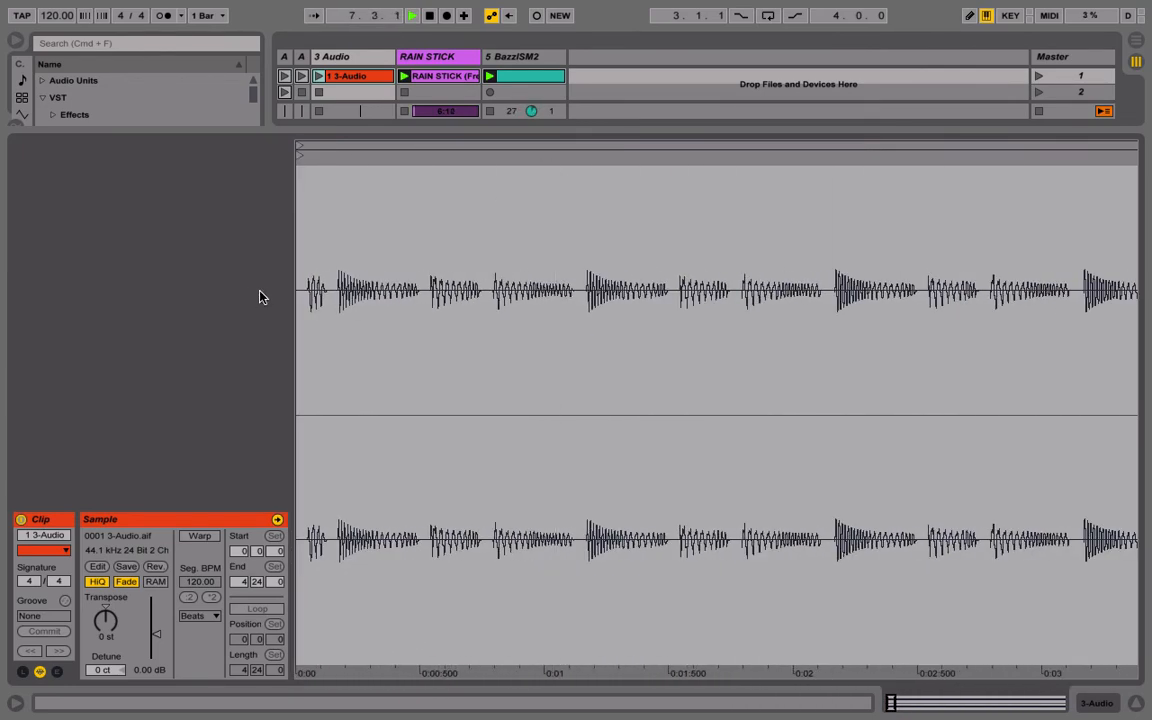
Warp the 3-Audio kick recording at 120 BPM and crop the sample to its used portion
{"action": "right_click", "coordinate": [464, 290]}
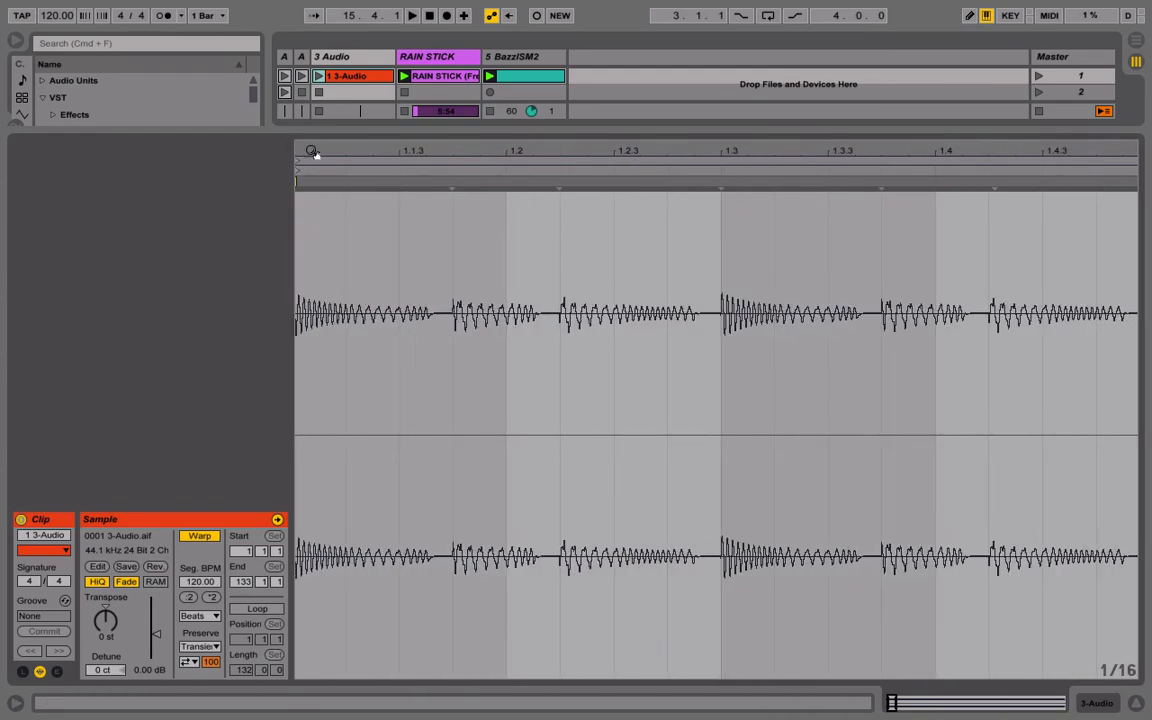
{"action": "left_click", "coordinate": [532, 76]}
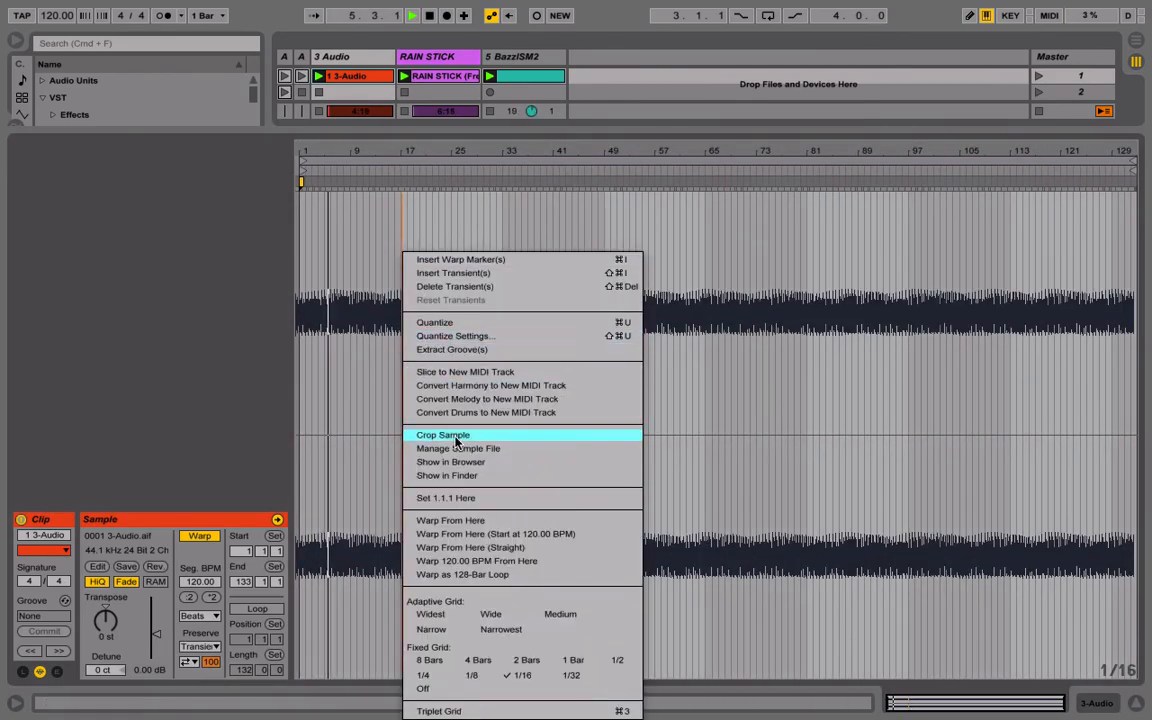
{"action": "left_click", "coordinate": [442, 436]}
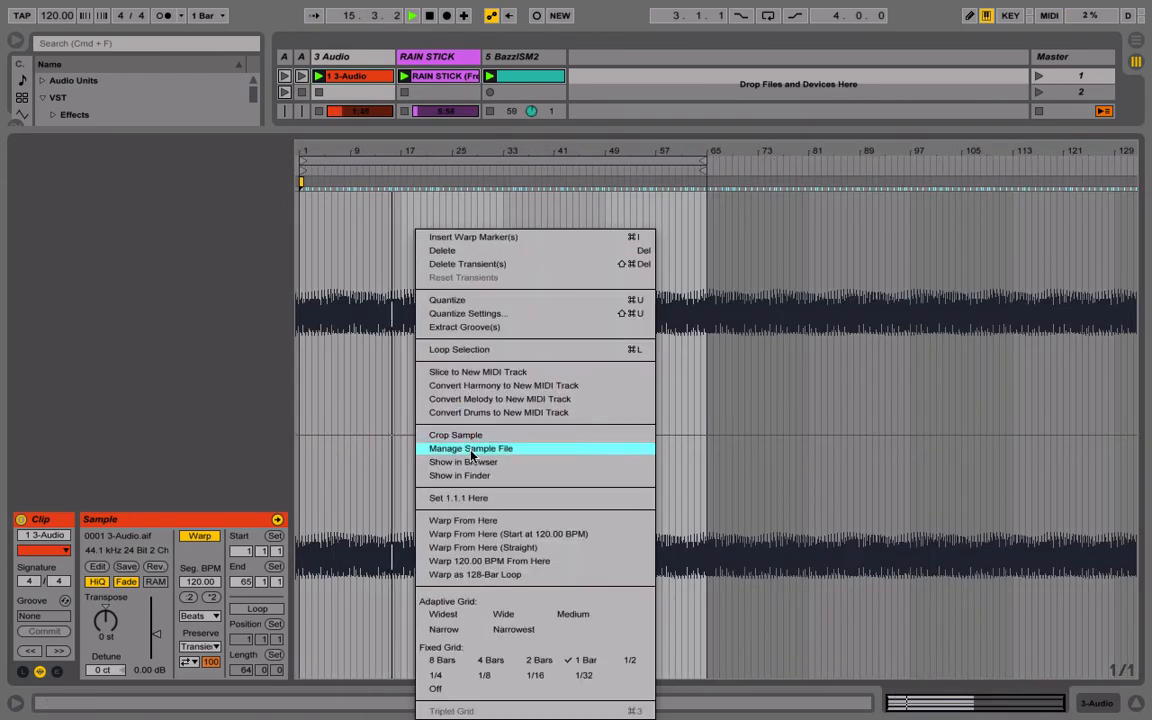
{"action": "left_click", "coordinate": [454, 436]}
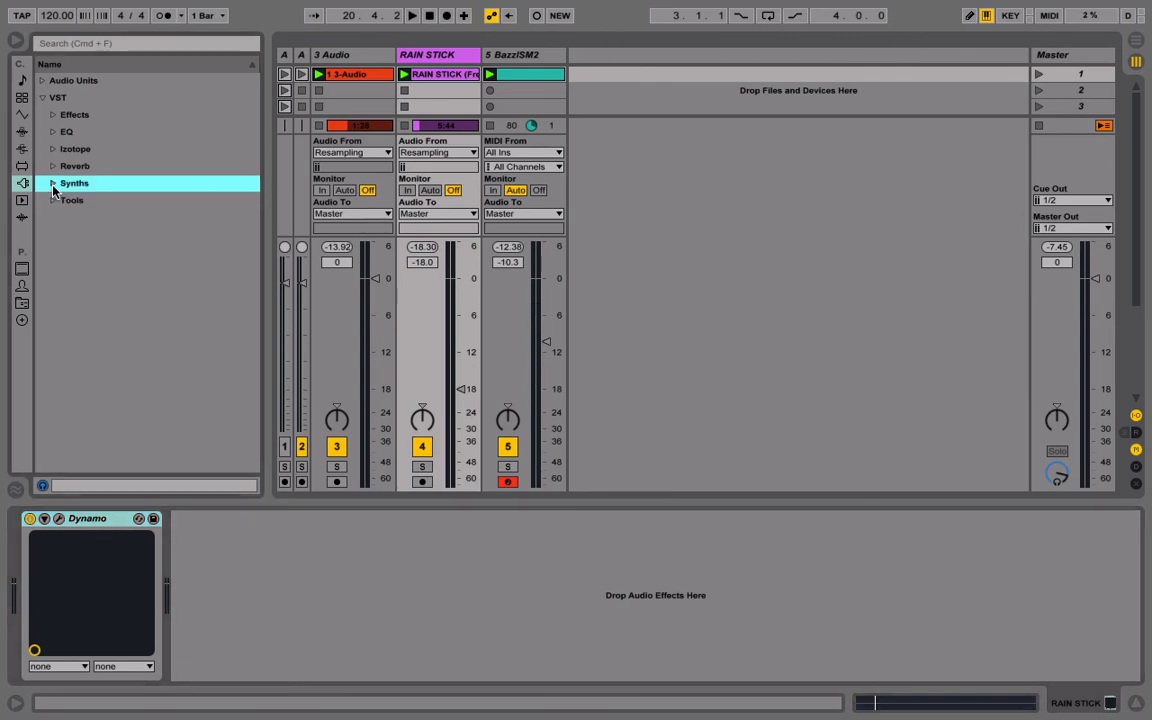
Add a Simple Delay after Dynamo on RAIN STICK at 100% dry/wet with a synced time division
{"action": "left_click", "coordinate": [18, 132]}
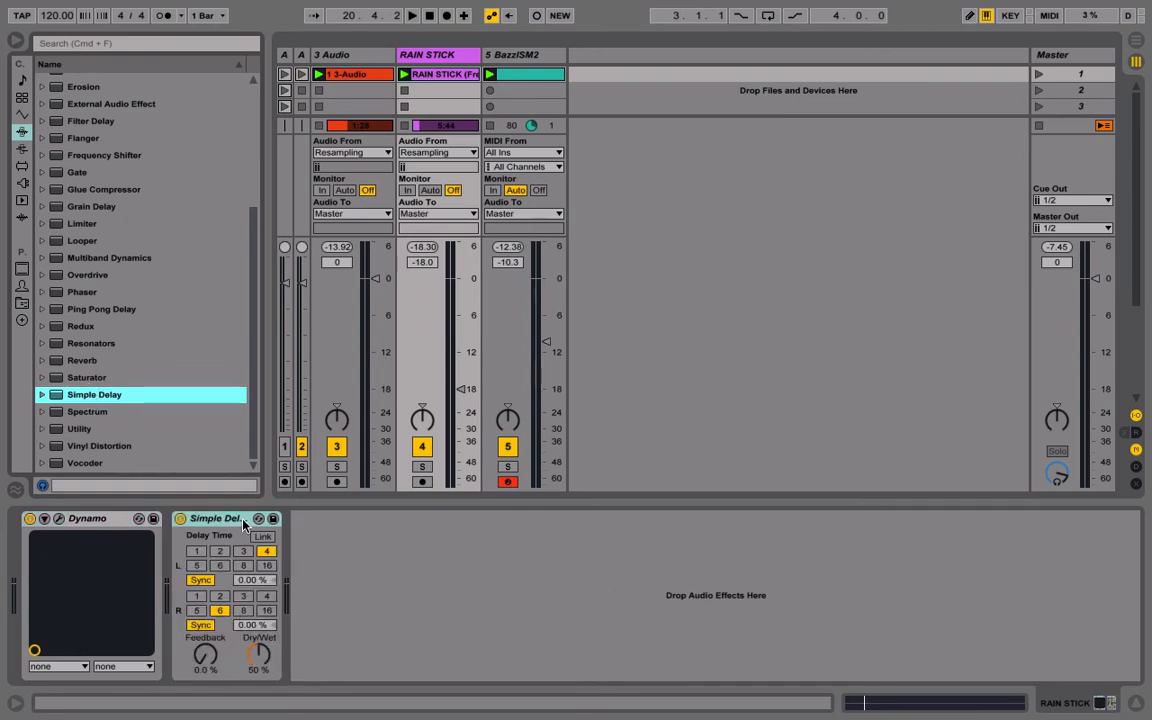
{"action": "left_click_drag", "start_coordinate": [258, 656], "coordinate": [258, 630]}
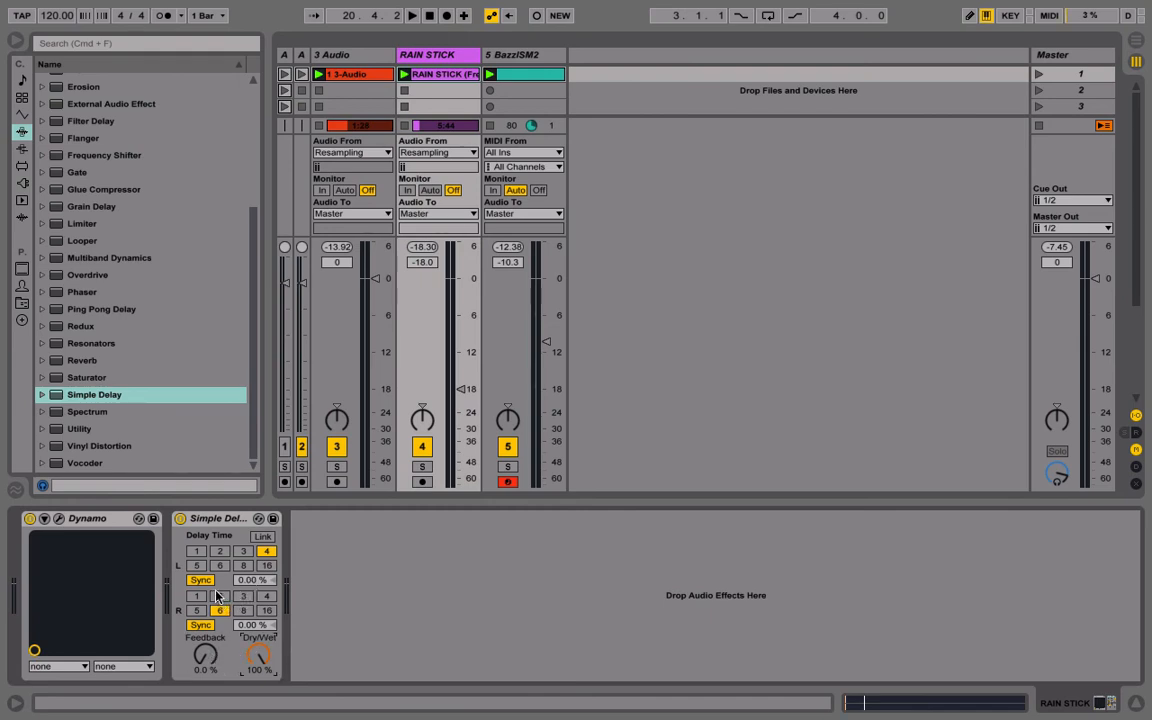
{"action": "left_click", "coordinate": [200, 580]}
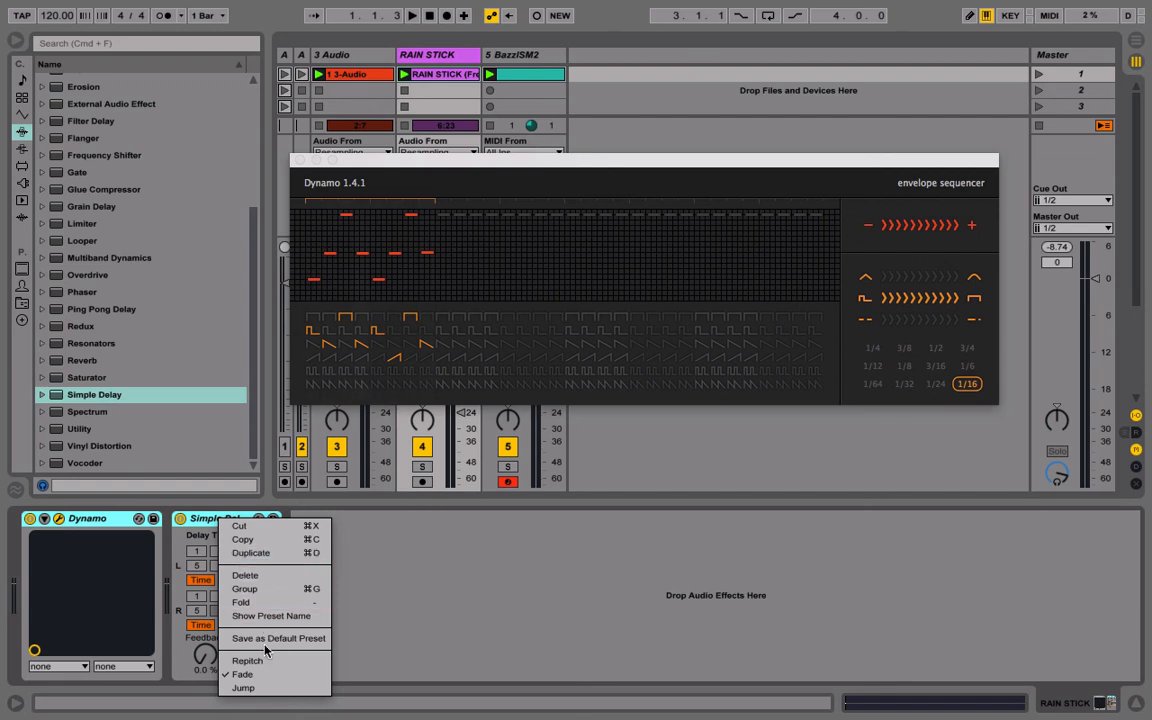
{"action": "mouse_move", "coordinate": [248, 596]}
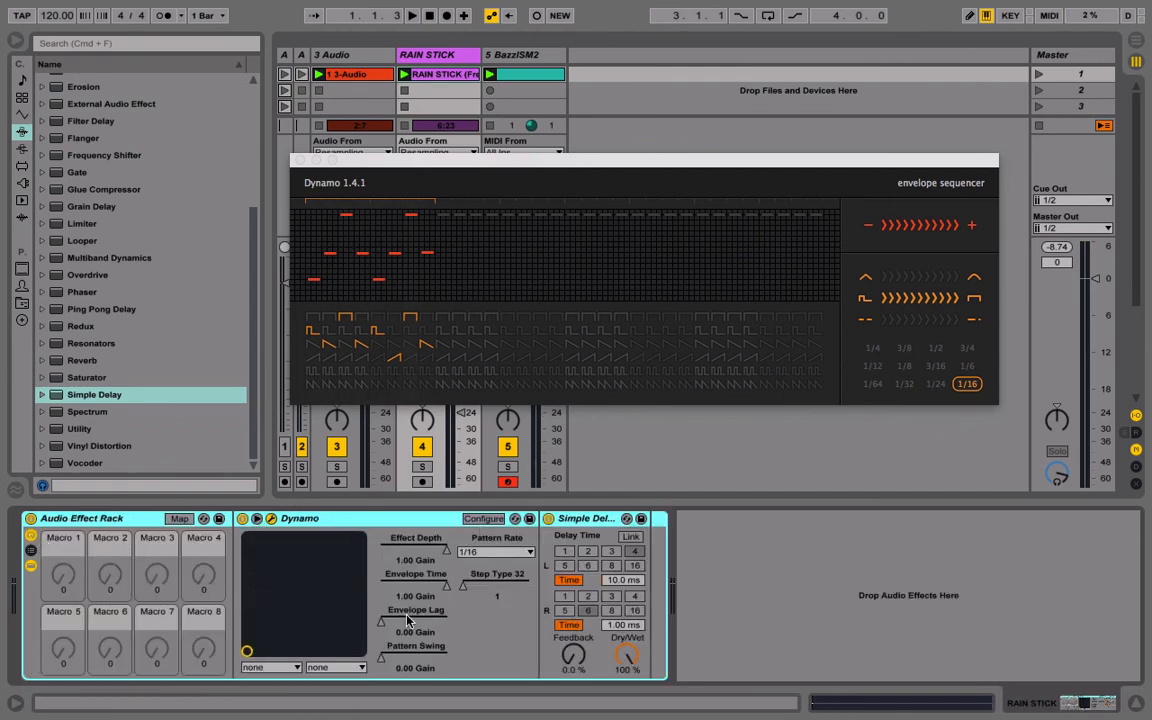
{"action": "mouse_move", "coordinate": [112, 578]}
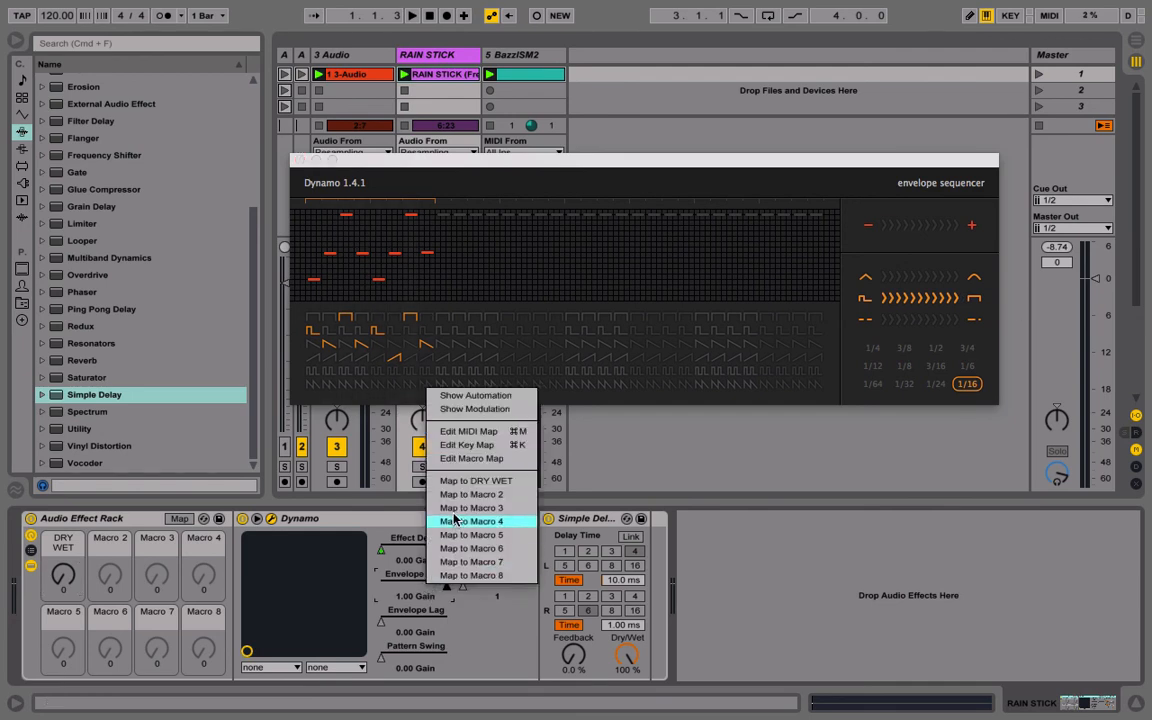
Map a Dynamo parameter and Simple Delay's left delay time to the rack's macros
{"action": "left_click", "coordinate": [476, 520]}
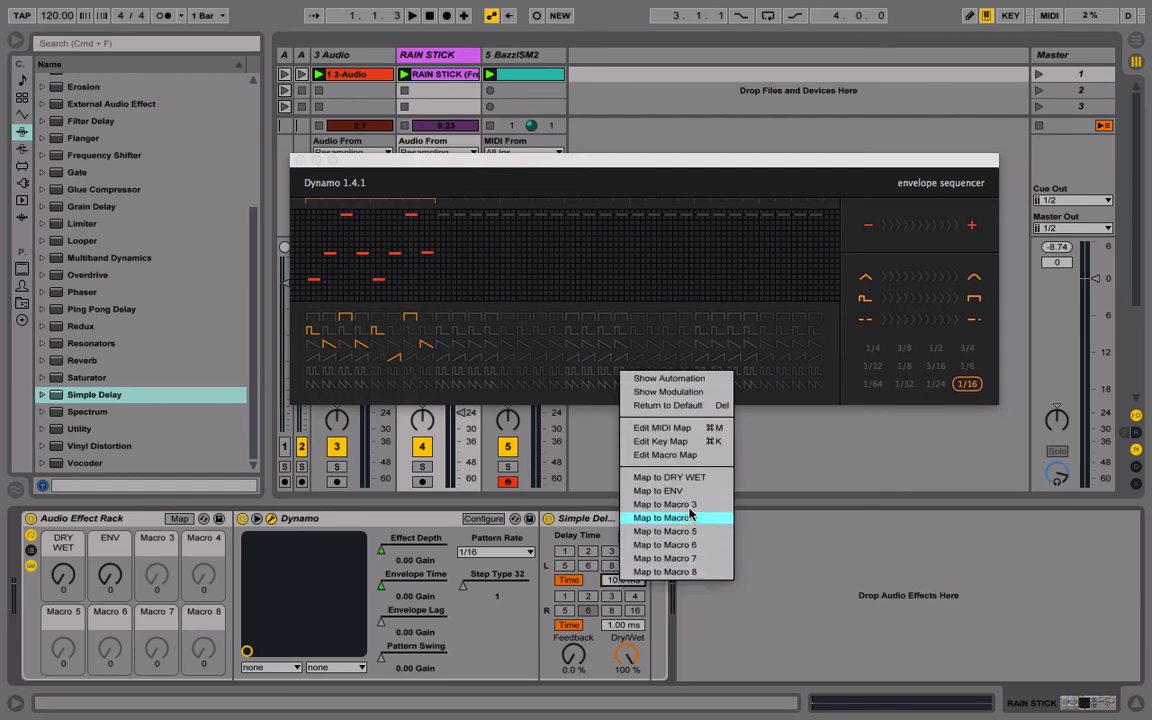
{"action": "left_click", "coordinate": [664, 504]}
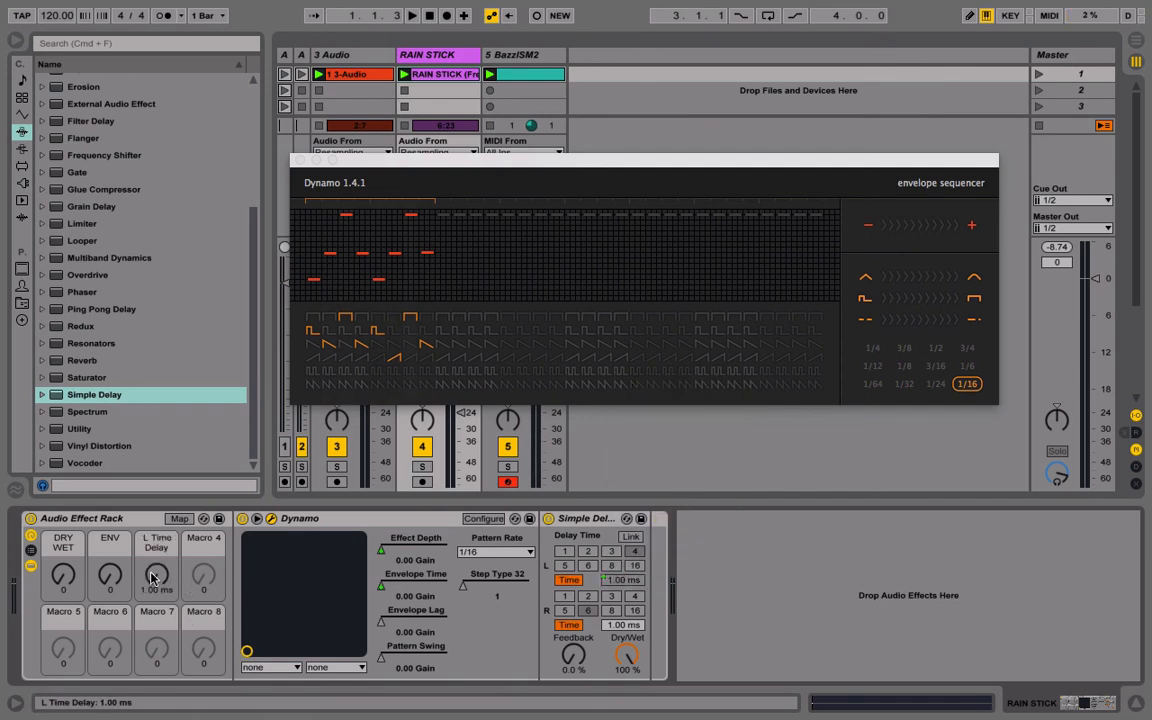
Rename Macro 3 to STEREO, close Dynamo's window and exit Map mode
{"action": "right_click", "coordinate": [152, 576]}
{"action": "type", "text": "STEREO"}
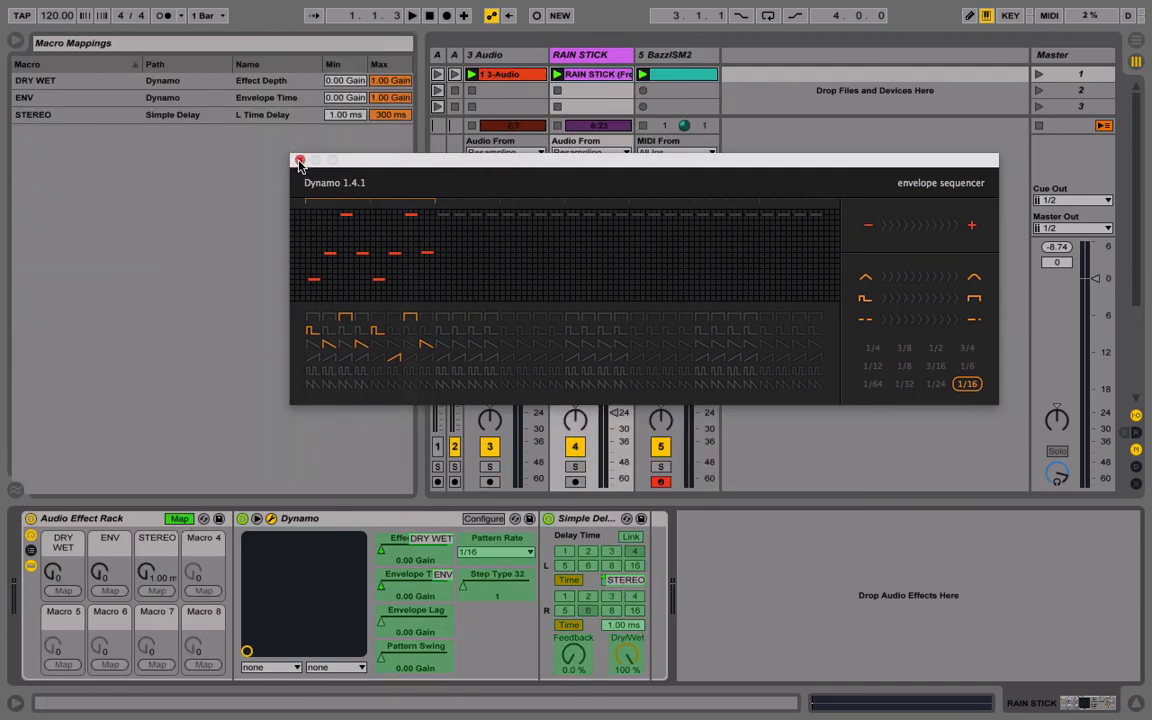
{"action": "left_click", "coordinate": [300, 160]}
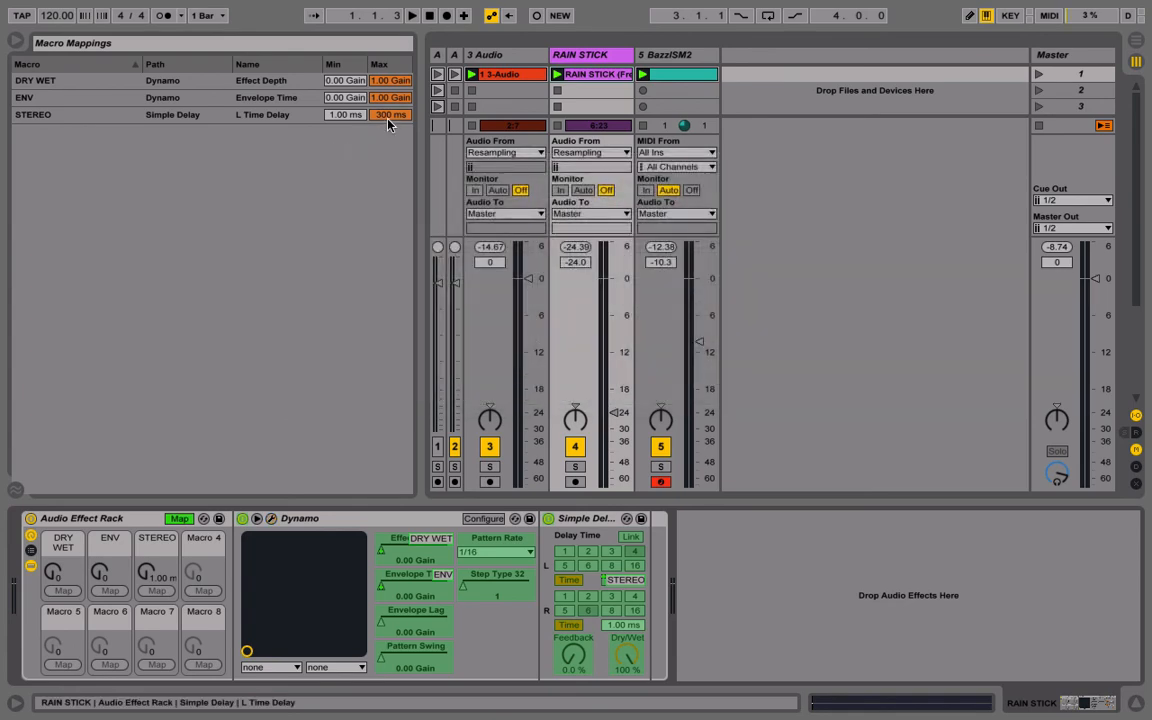
{"action": "left_click", "coordinate": [396, 114]}
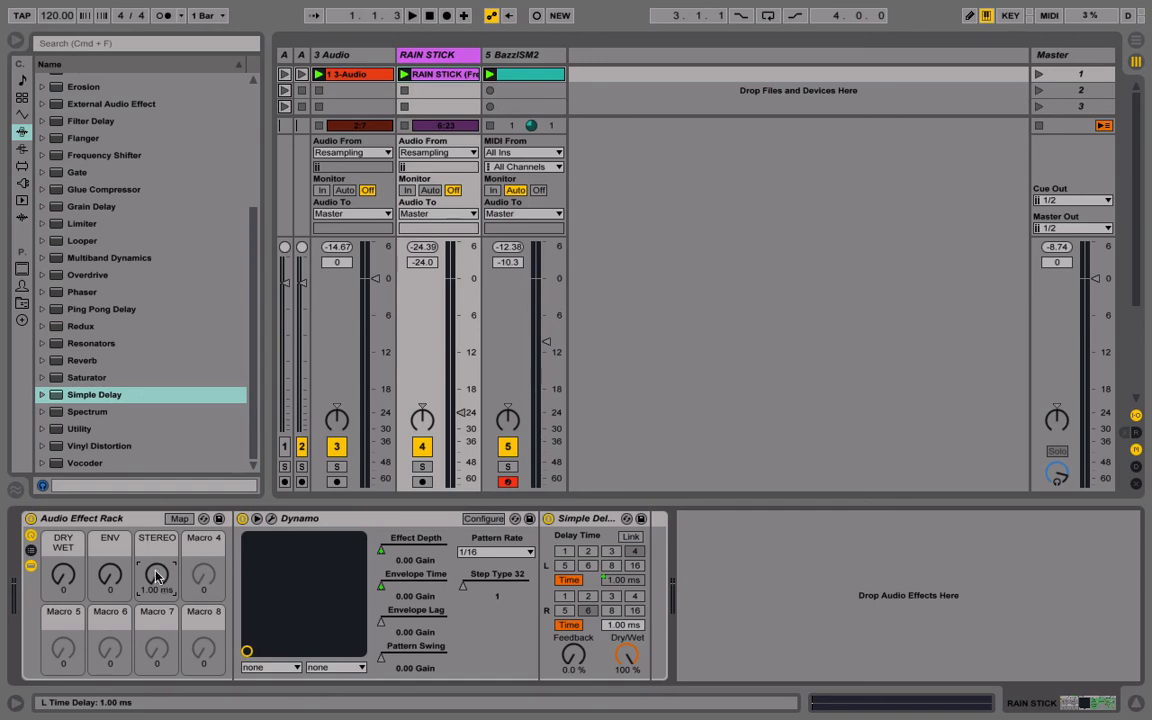
Audition the macros: STEREO at 15 ms, DRY WET at full and ENV turned up
{"action": "left_click_drag", "start_coordinate": [156, 576], "coordinate": [156, 556]}
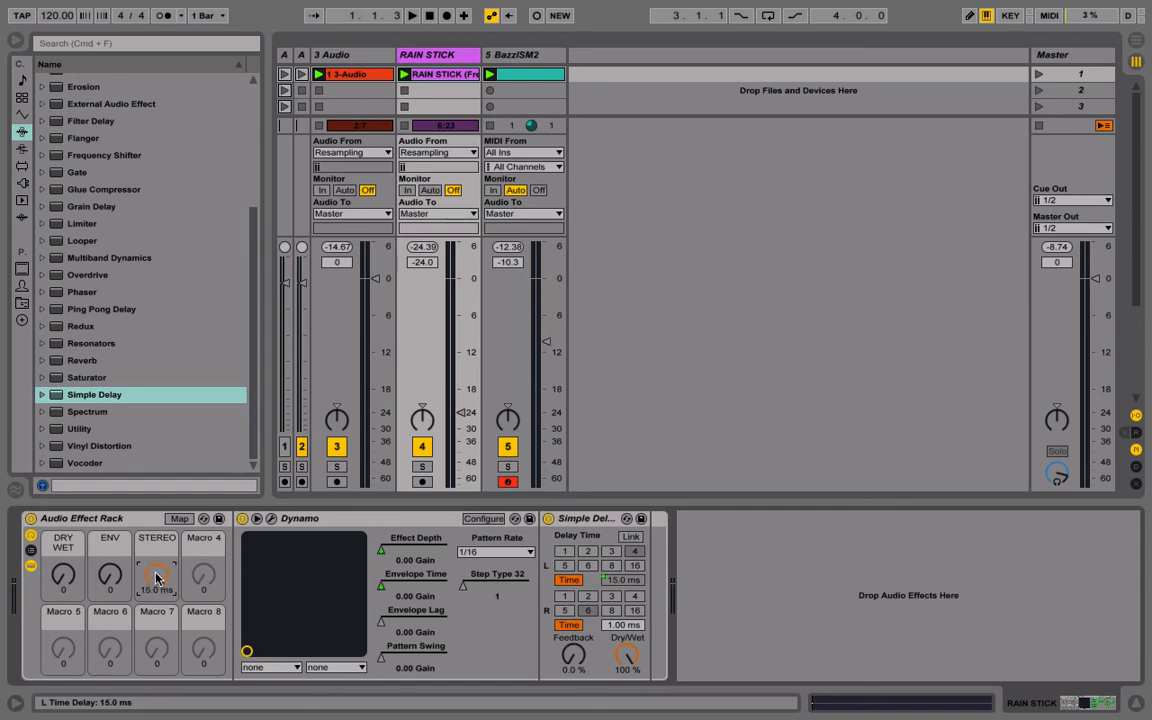
{"action": "left_click_drag", "start_coordinate": [156, 576], "coordinate": [156, 584]}
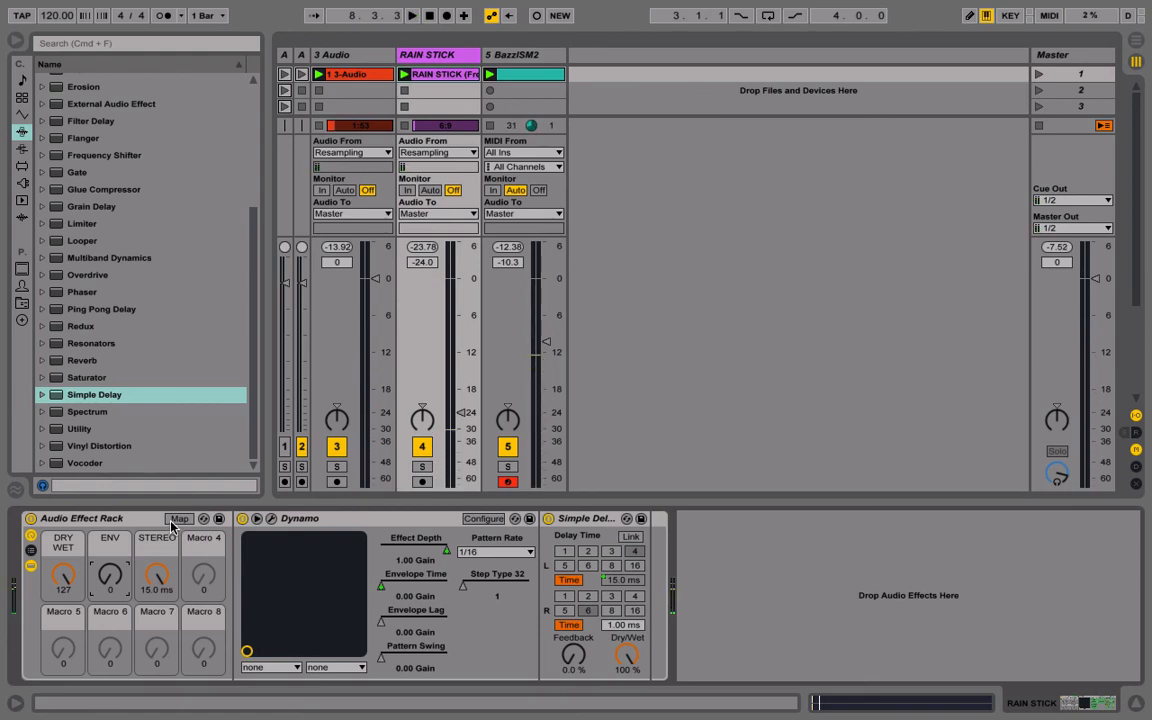
{"action": "left_click", "coordinate": [178, 520]}
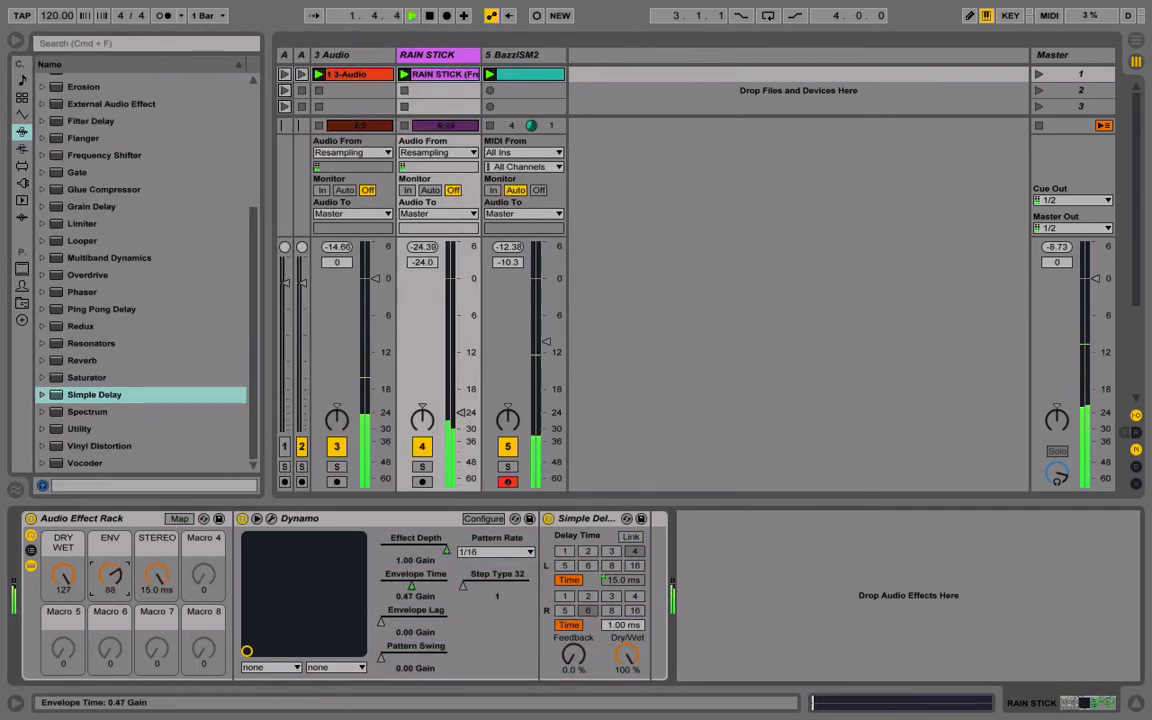
{"action": "left_click_drag", "start_coordinate": [62, 576], "coordinate": [62, 600]}
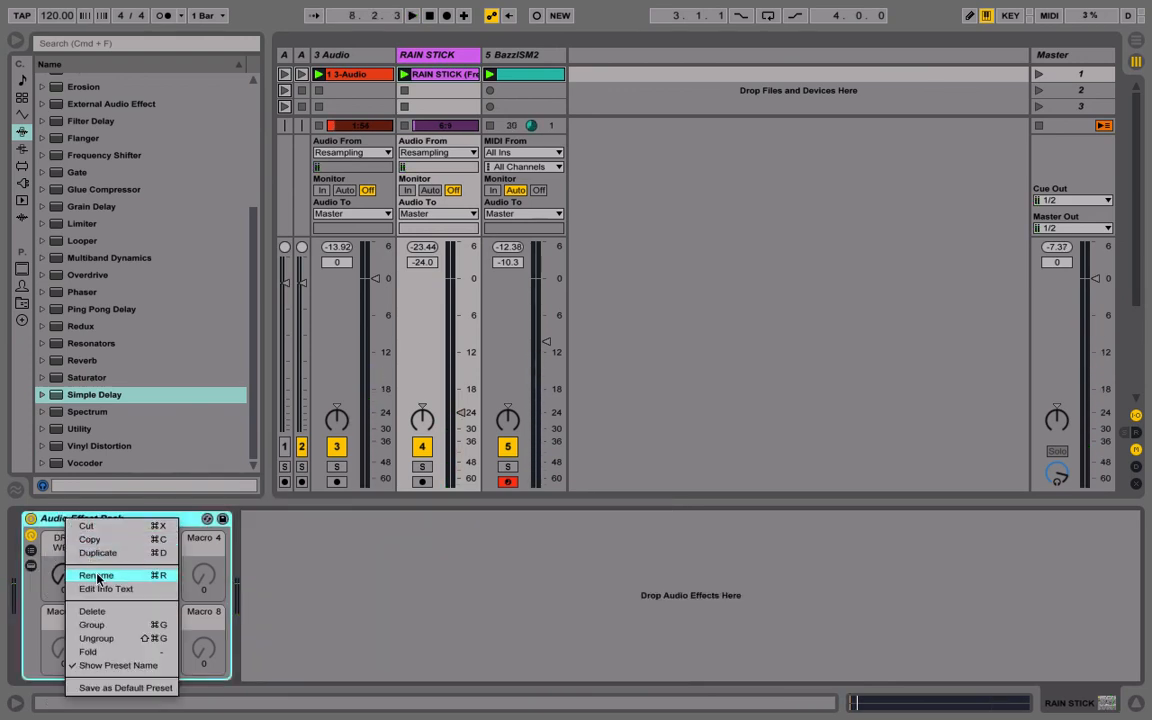
Rename the rack to RAIN STICK and colour its DRY WET, ENV and STEREO macros pink, purple and blue
{"action": "left_click", "coordinate": [100, 574]}
{"action": "type", "text": "RAIN STIC"}
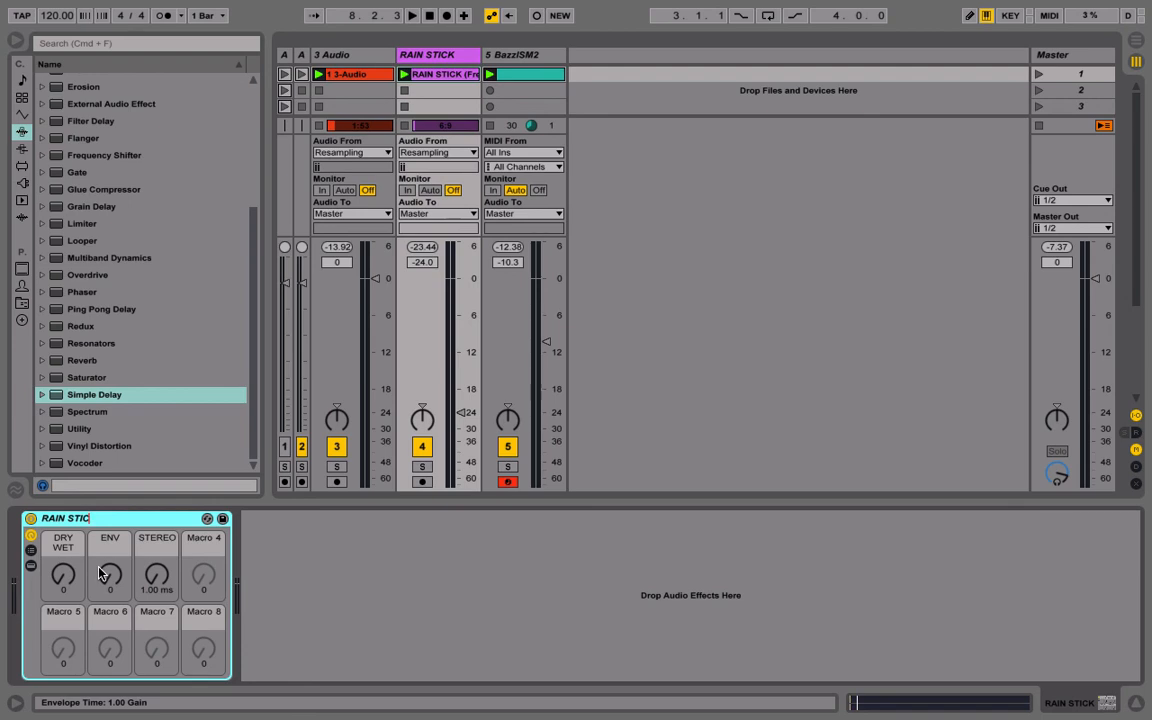
{"action": "right_click", "coordinate": [64, 520]}
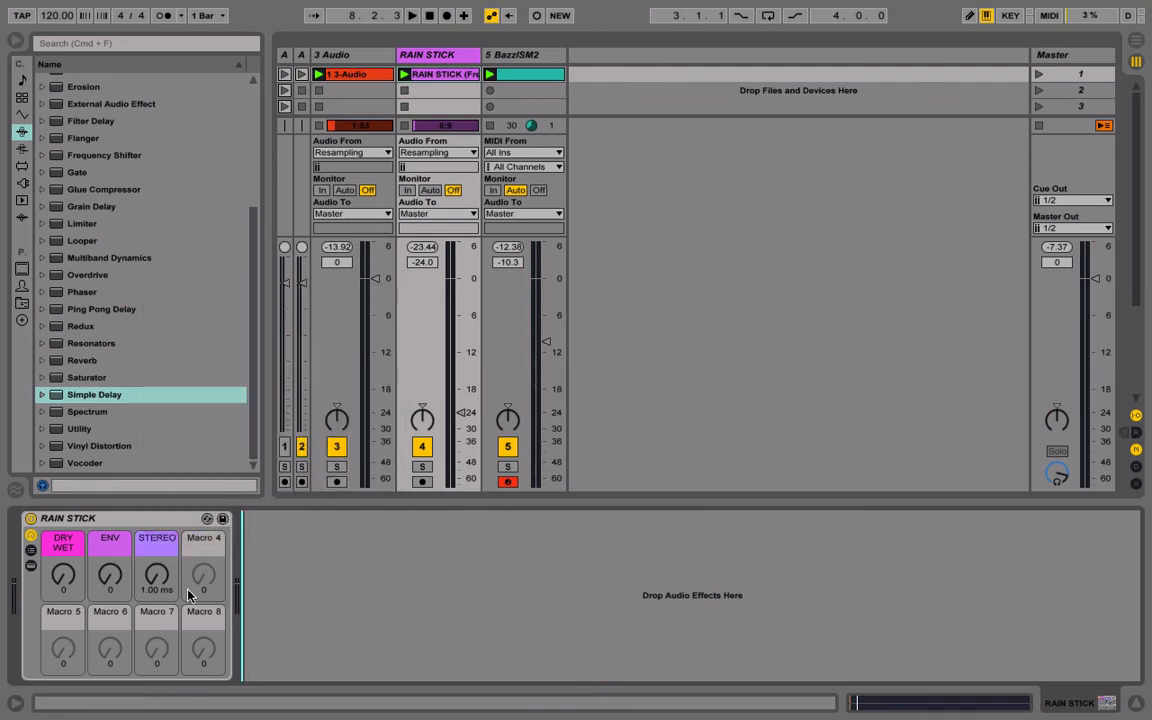
{"action": "mouse_move", "coordinate": [430, 608]}
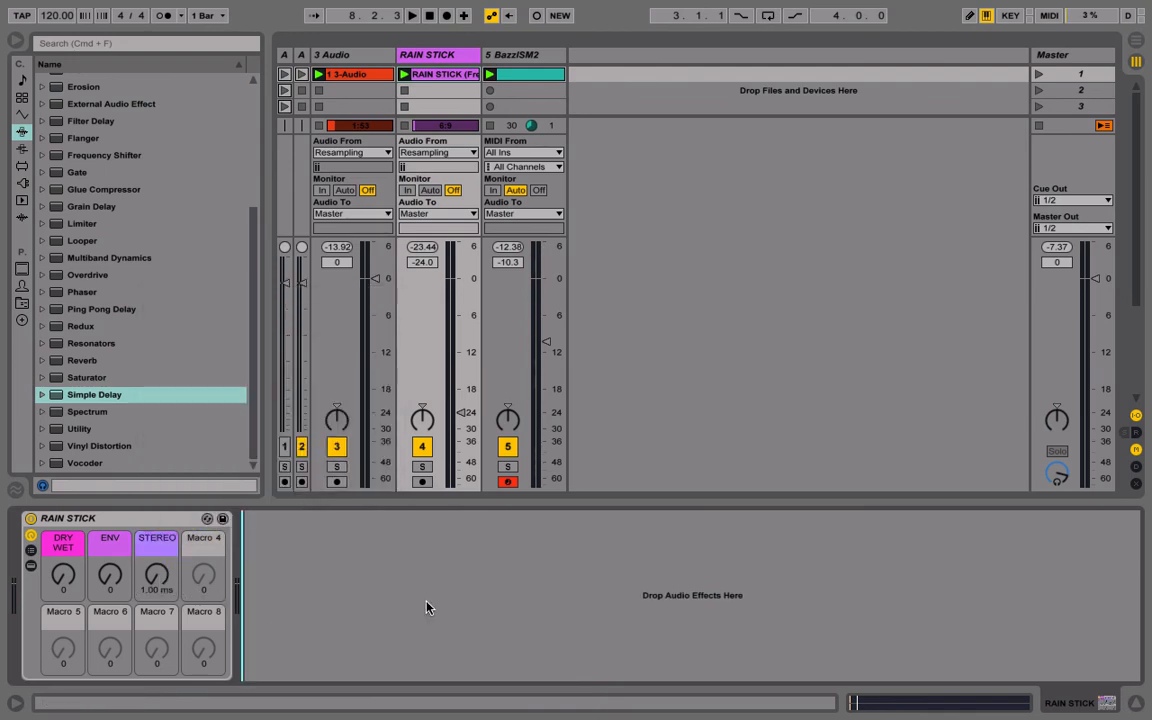
{"action": "right_click", "coordinate": [80, 520]}
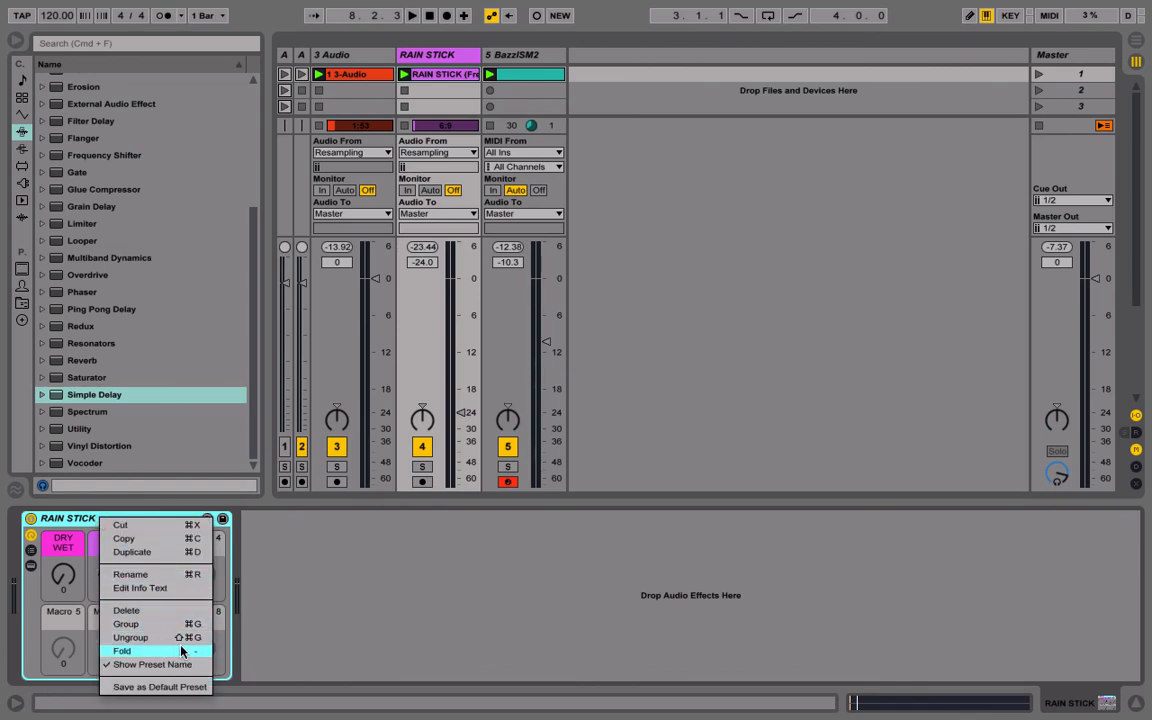
{"action": "left_click", "coordinate": [130, 652]}
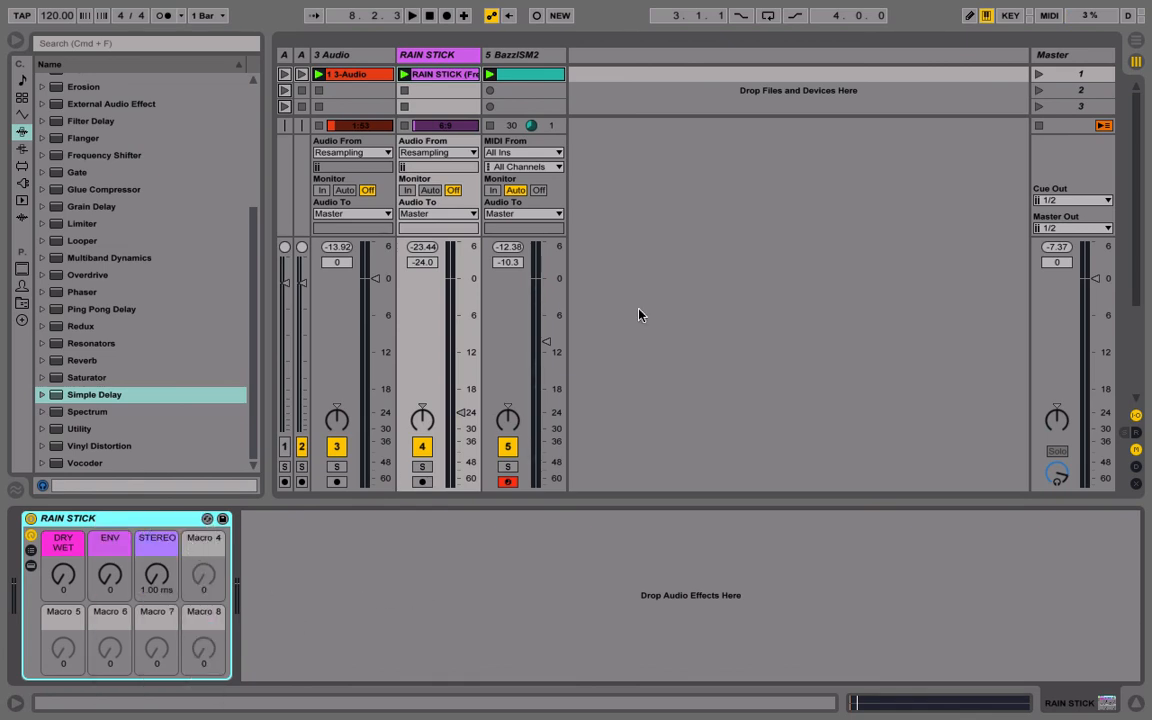